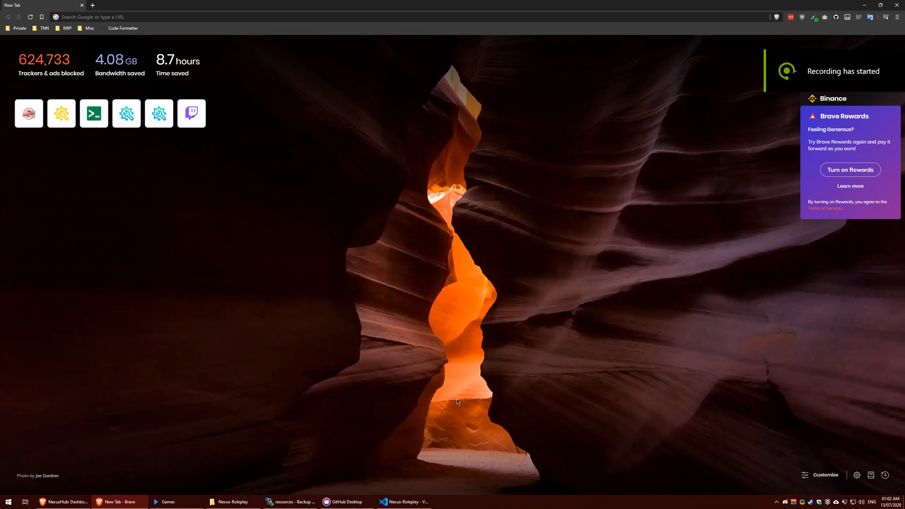
mouse_move(277, 106)
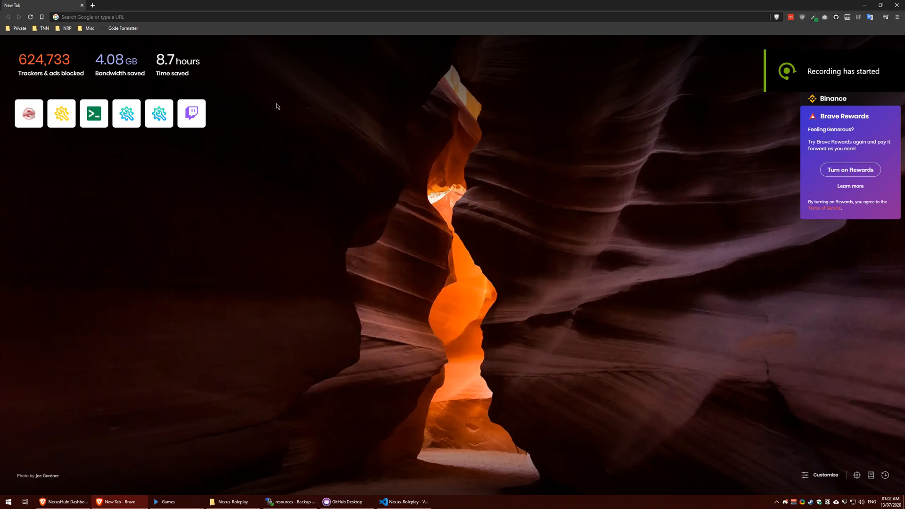
Download the TeamSpeak 3 Client 64-bit 3.5.3 installer from teamspeak.com into Downloads.
click(115, 16)
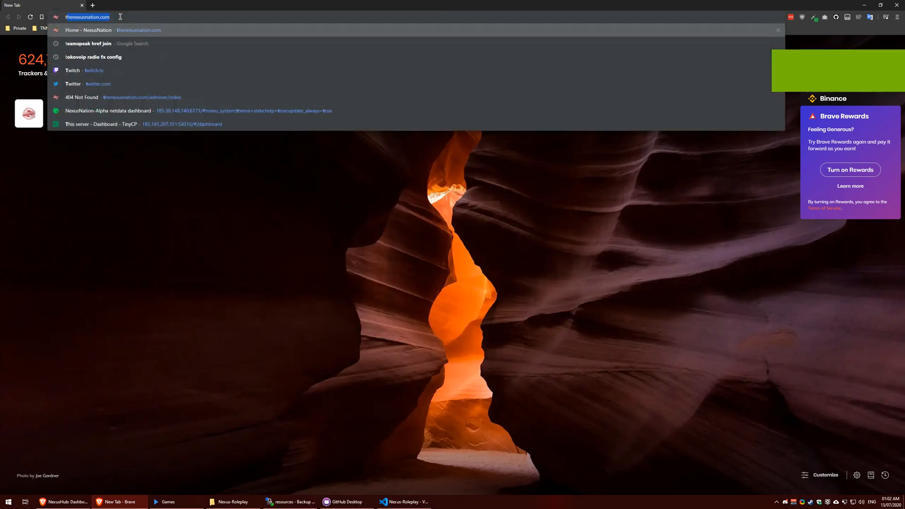
text(teamspeak.com/en/)
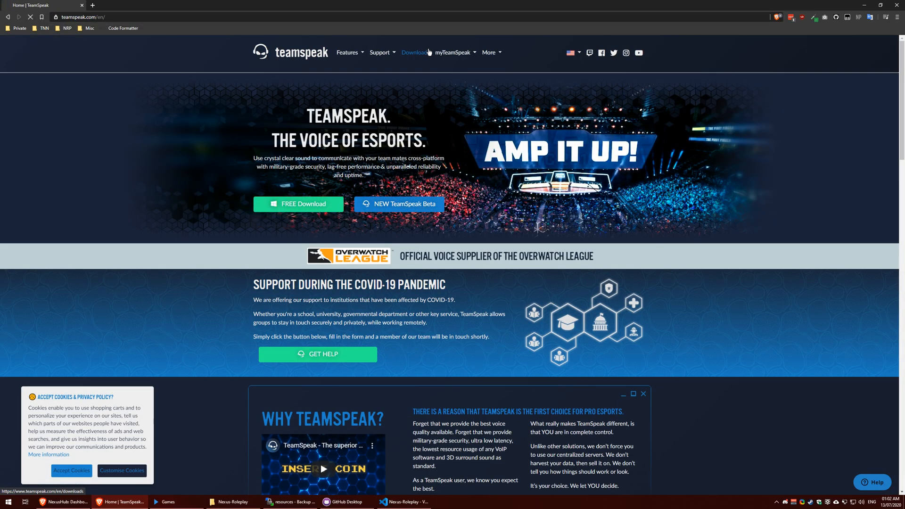
click(414, 51)
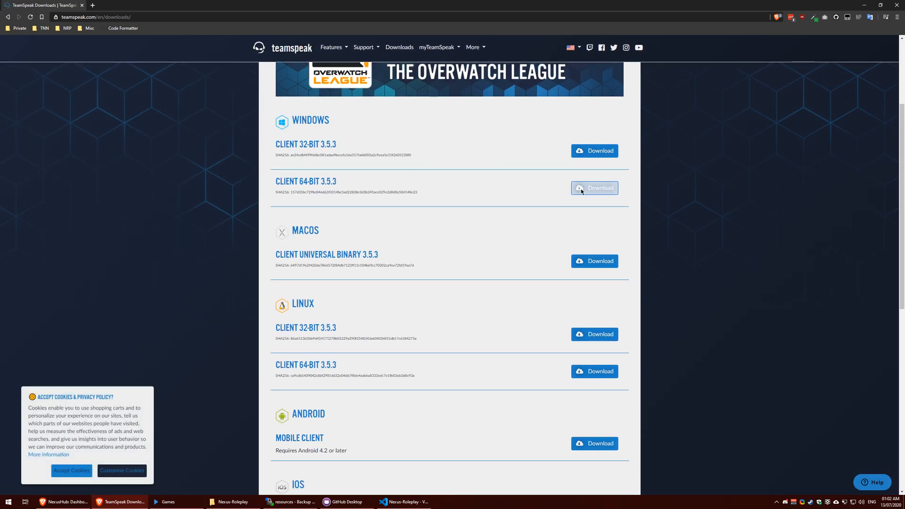
click(593, 187)
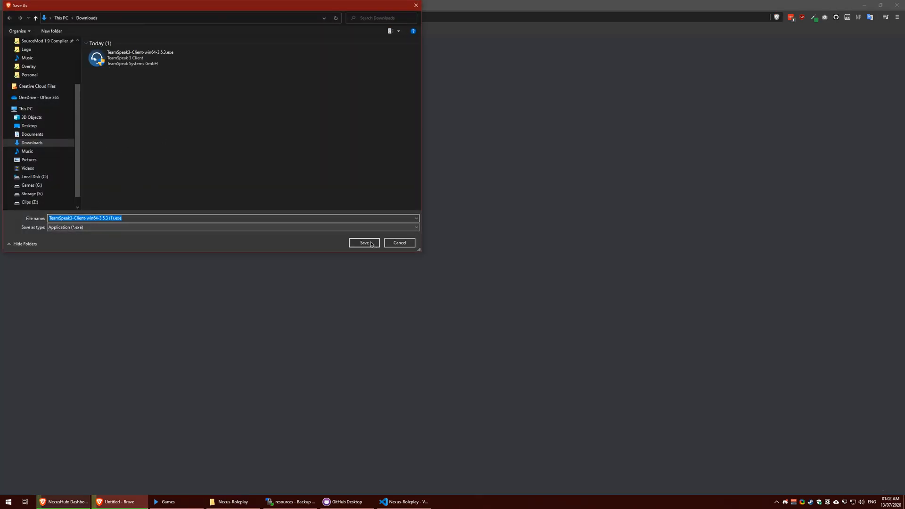
click(363, 242)
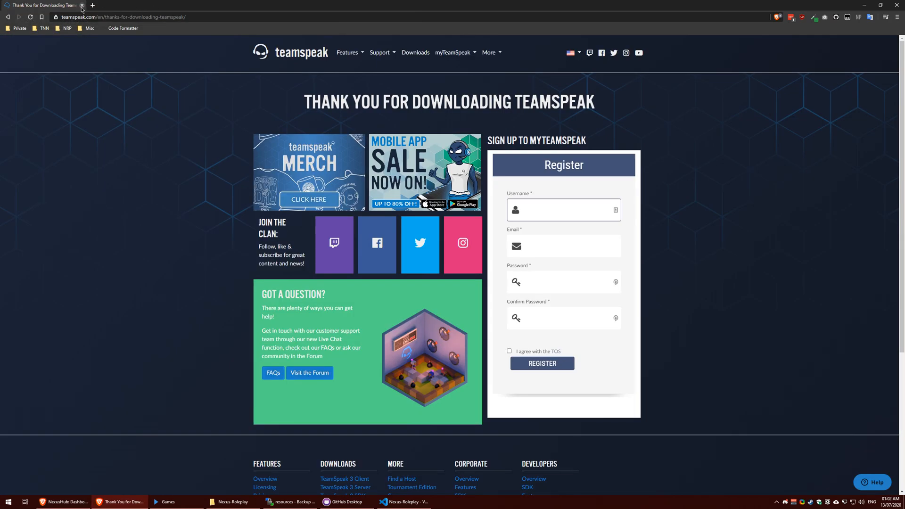
mouse_move(167, 211)
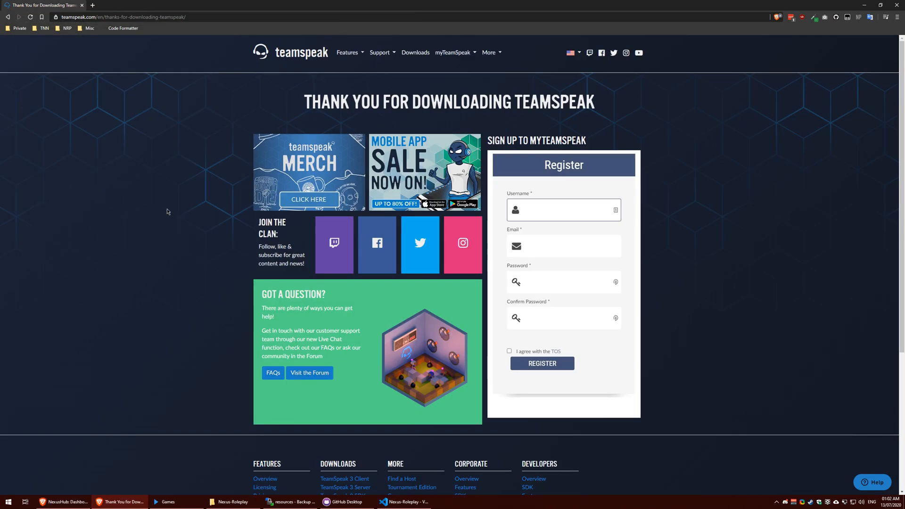
Run TeamSpeak3-Client-win64-3.5.3.exe from Brave's downloads list.
click(896, 17)
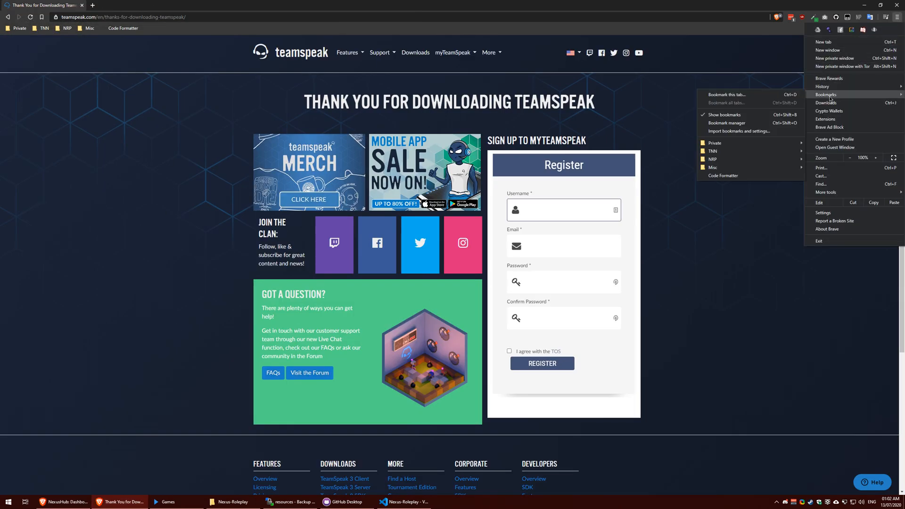
click(826, 103)
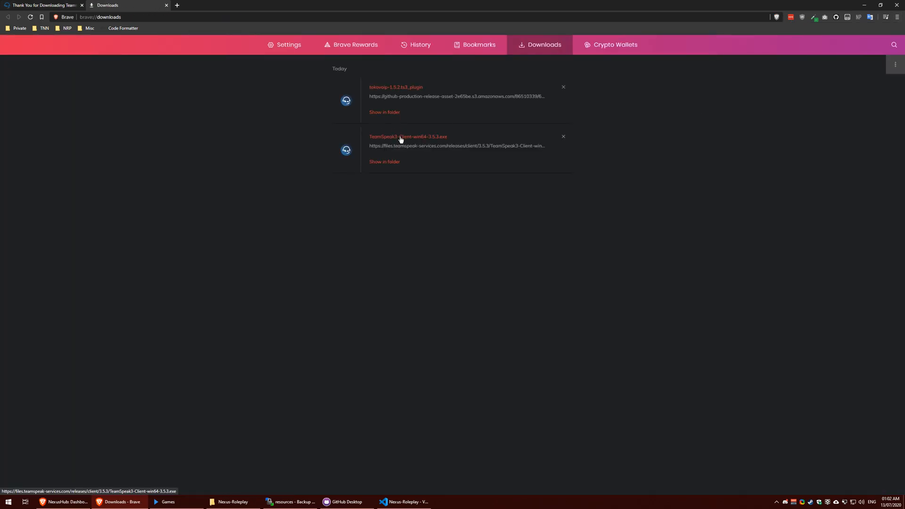
double_click(408, 137)
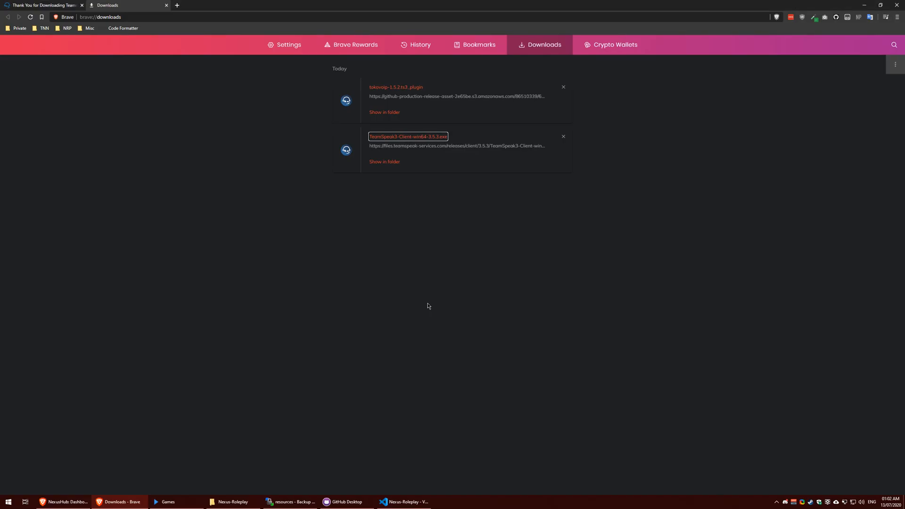
double_click(408, 136)
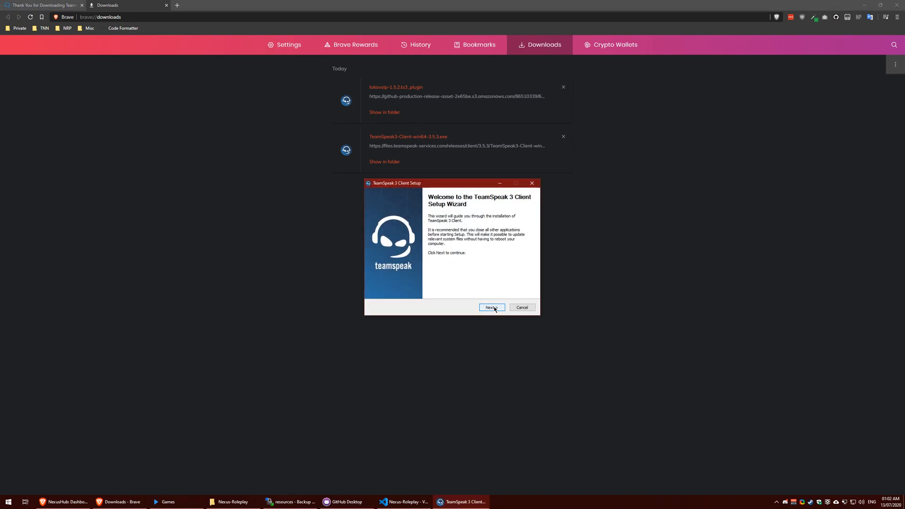
Install the client just for me with default folders and no Overwolf, then launch it.
click(491, 306)
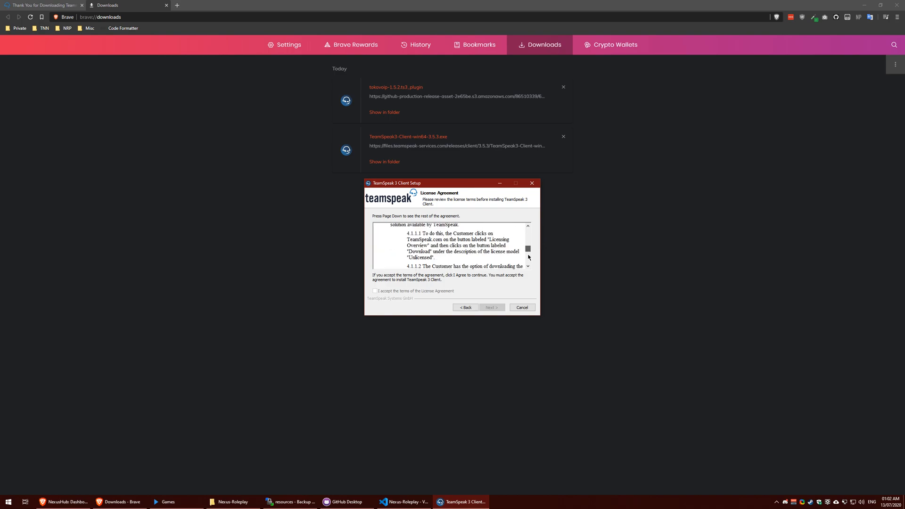
click(491, 307)
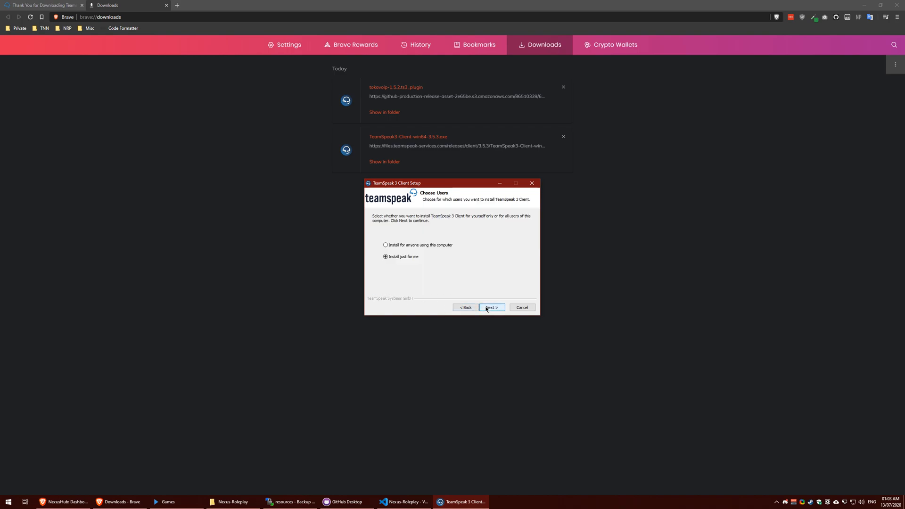
click(491, 307)
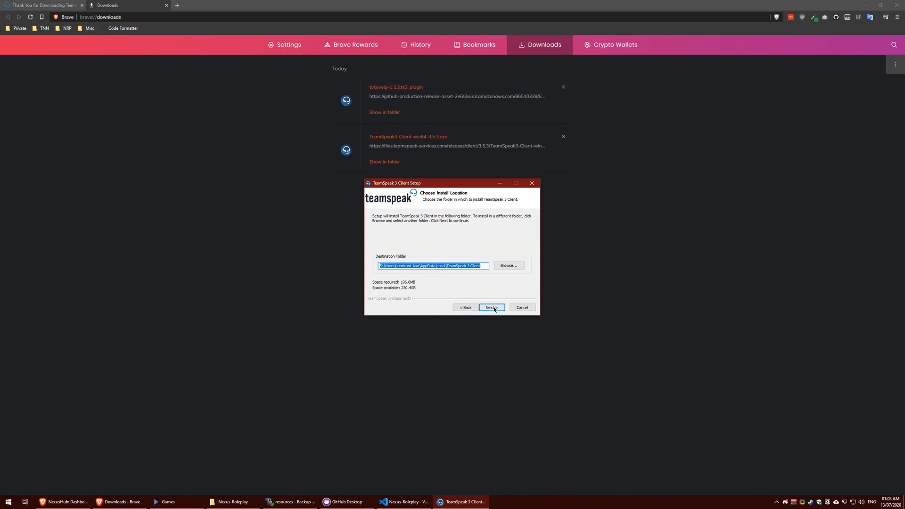
click(491, 306)
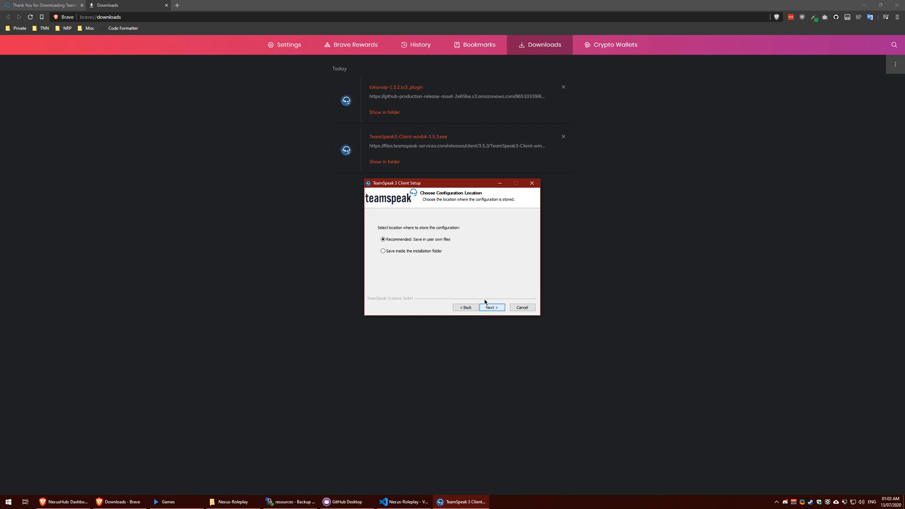
click(490, 306)
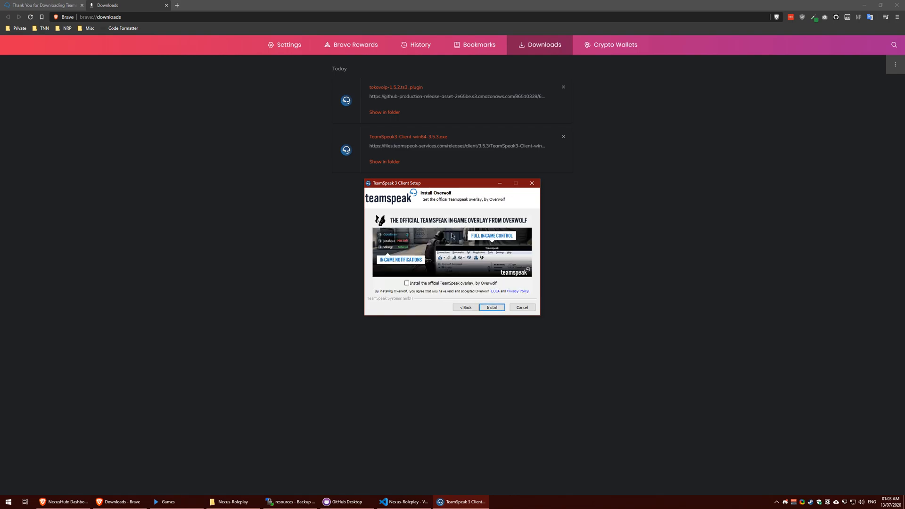
mouse_move(505, 248)
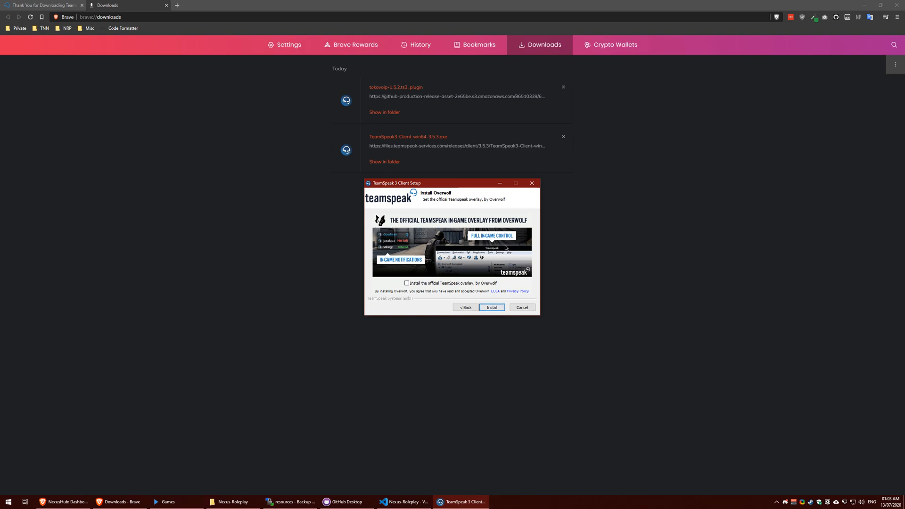
click(491, 307)
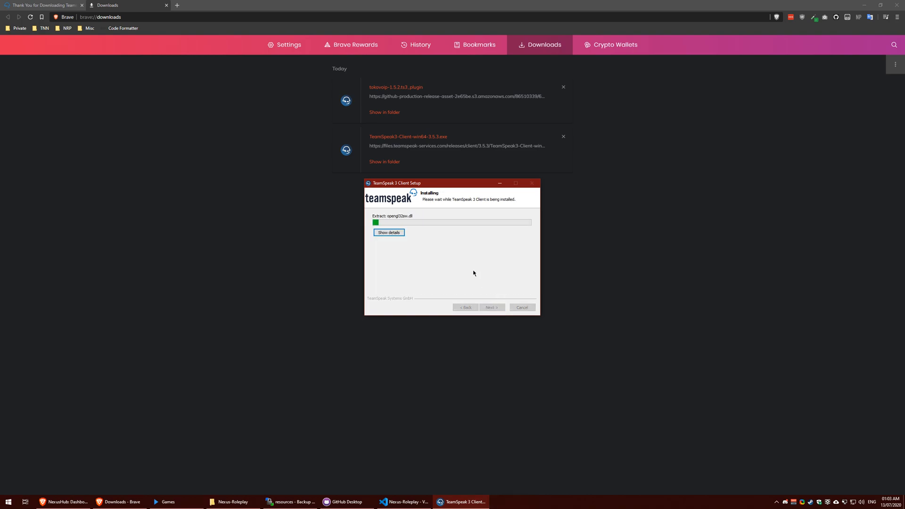
click(388, 232)
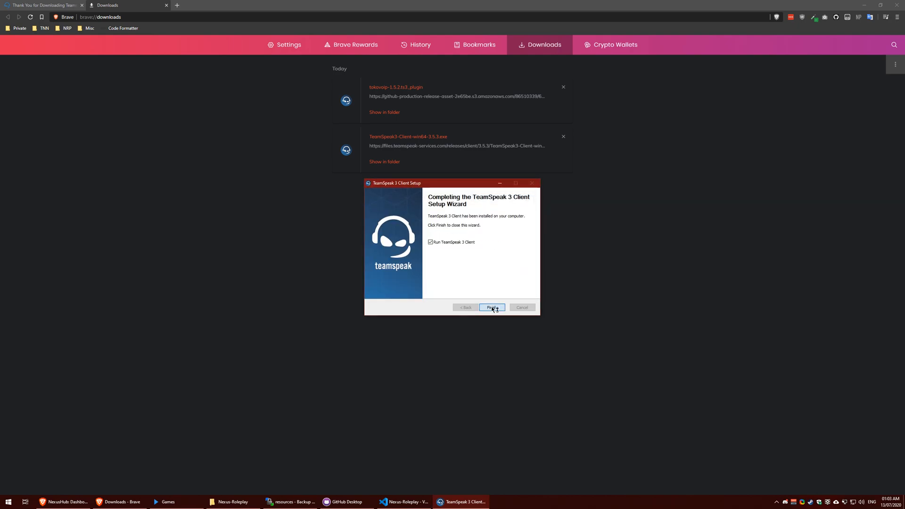
click(491, 306)
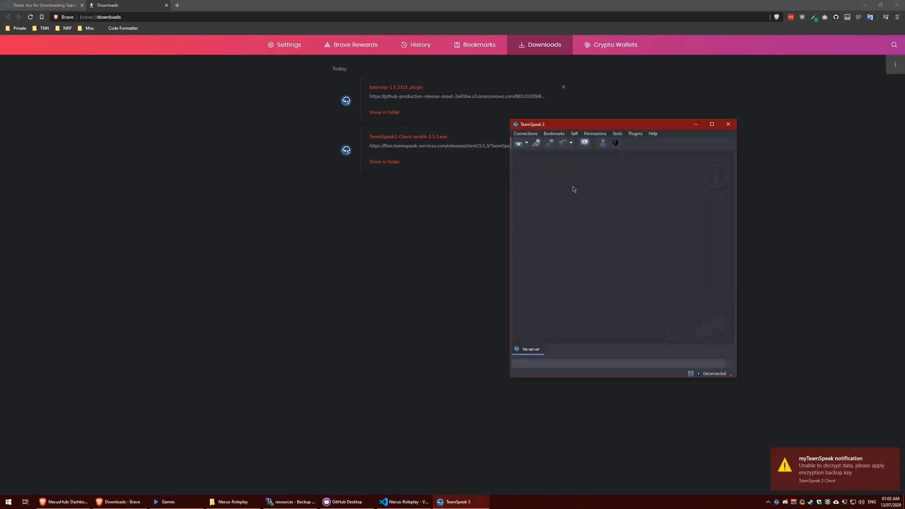
click(574, 133)
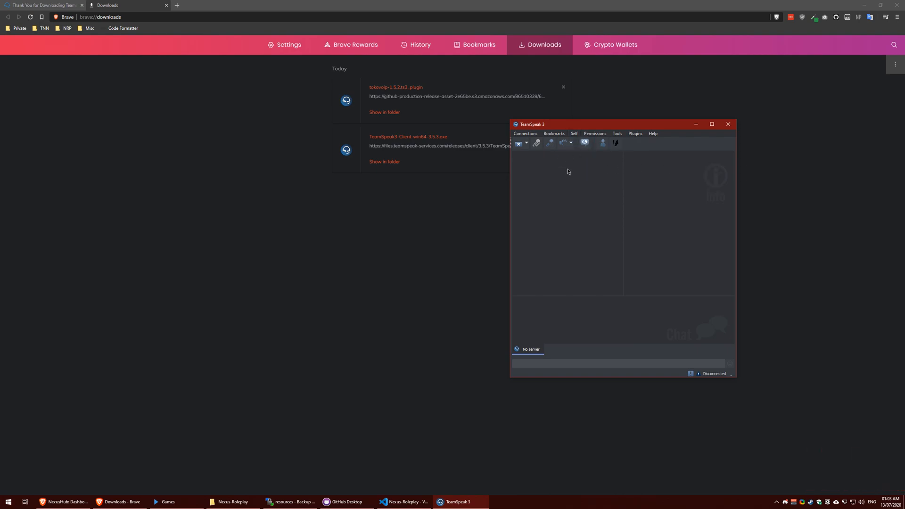
mouse_move(544, 169)
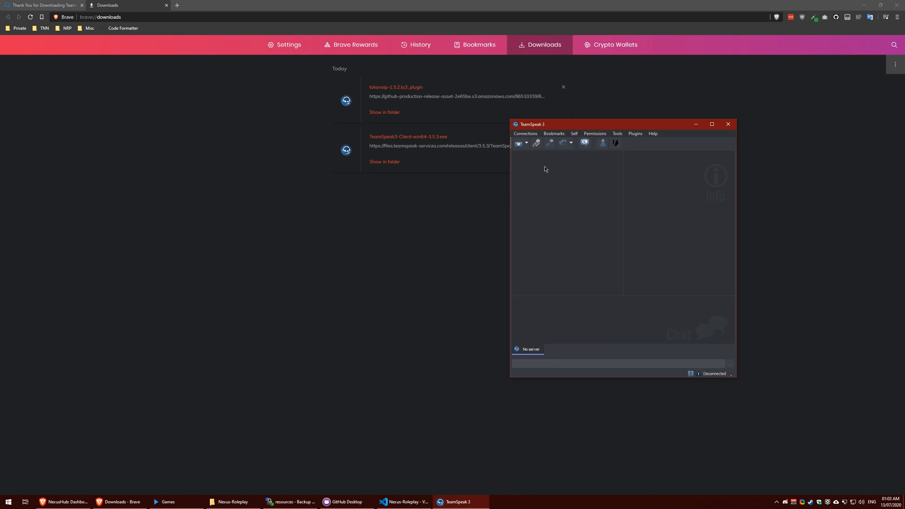
mouse_move(541, 208)
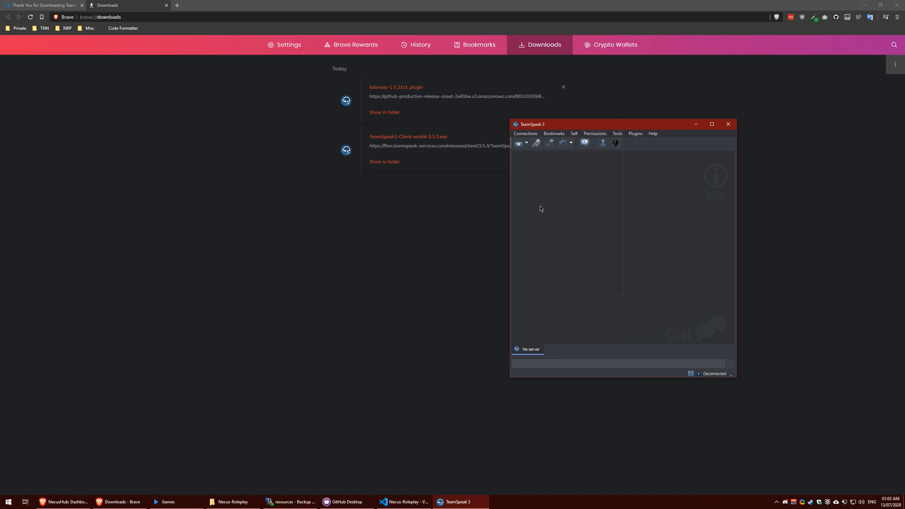
mouse_move(617, 134)
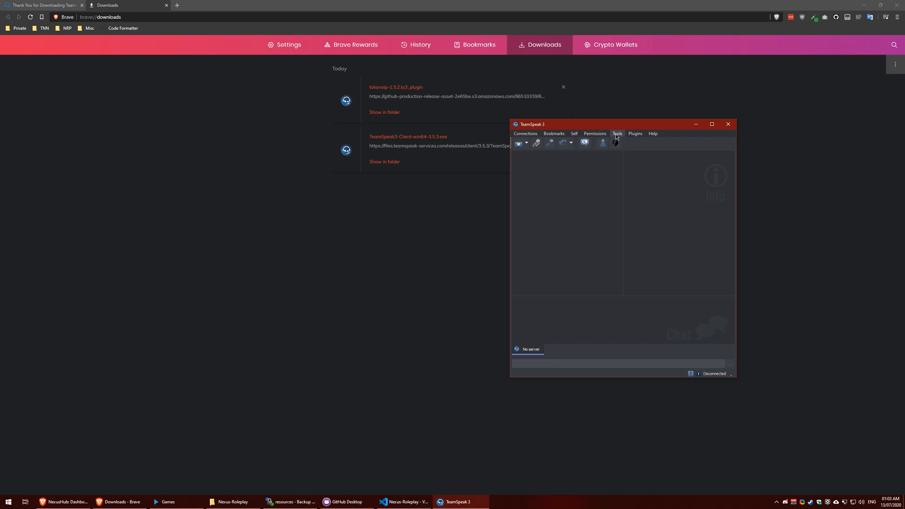
click(616, 133)
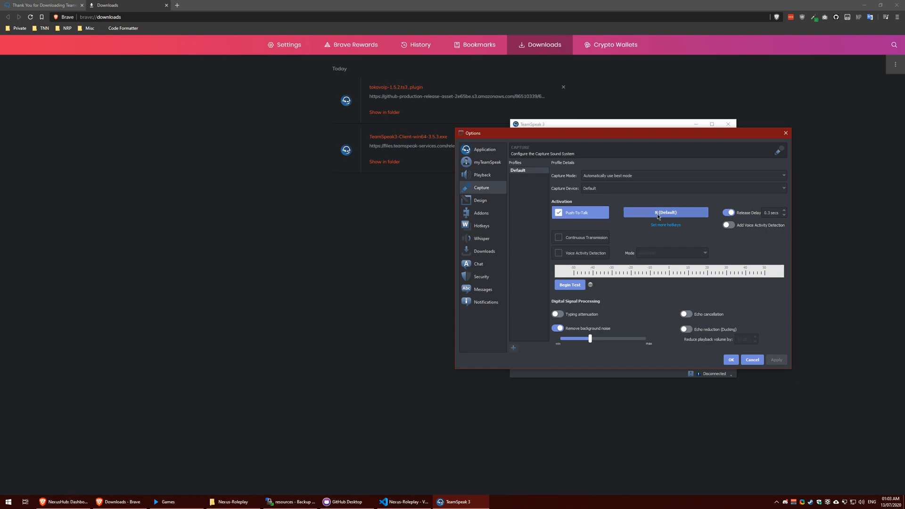
Bind push-to-talk to a mouse button, confirm Options, and close TeamSpeak.
click(665, 212)
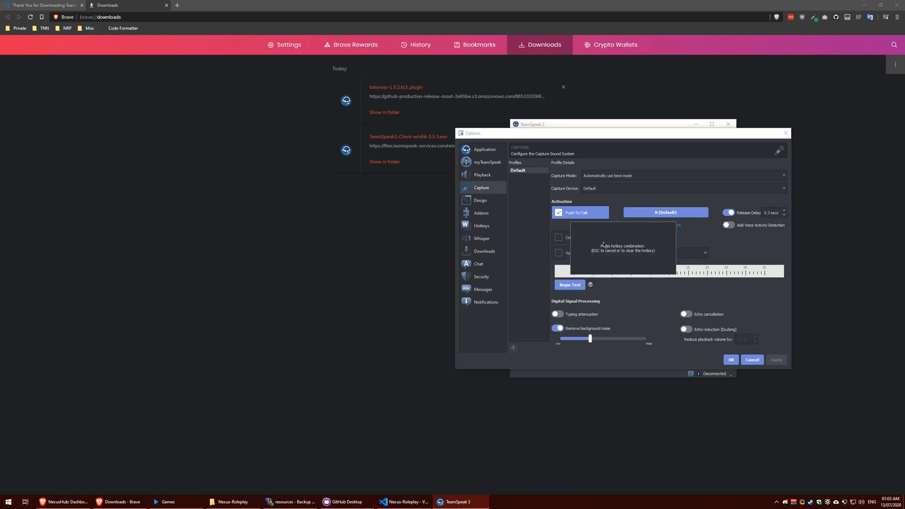
click(665, 213)
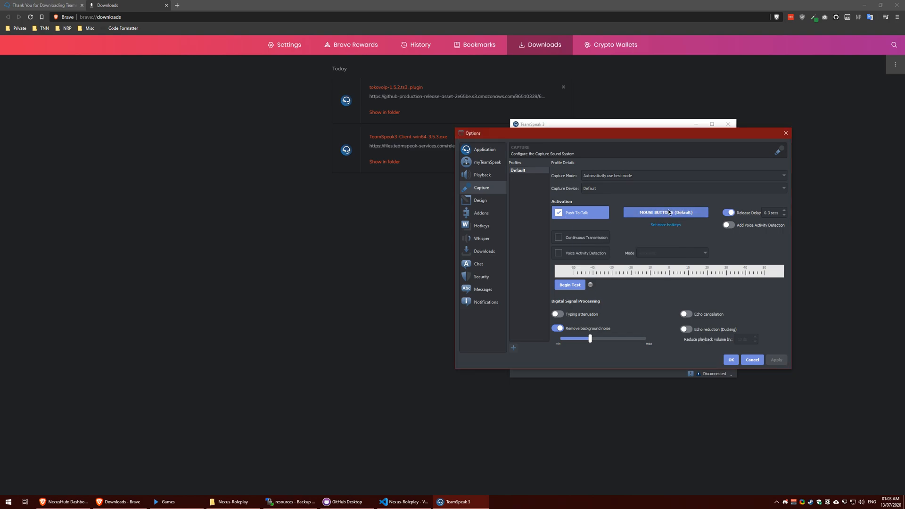
click(730, 359)
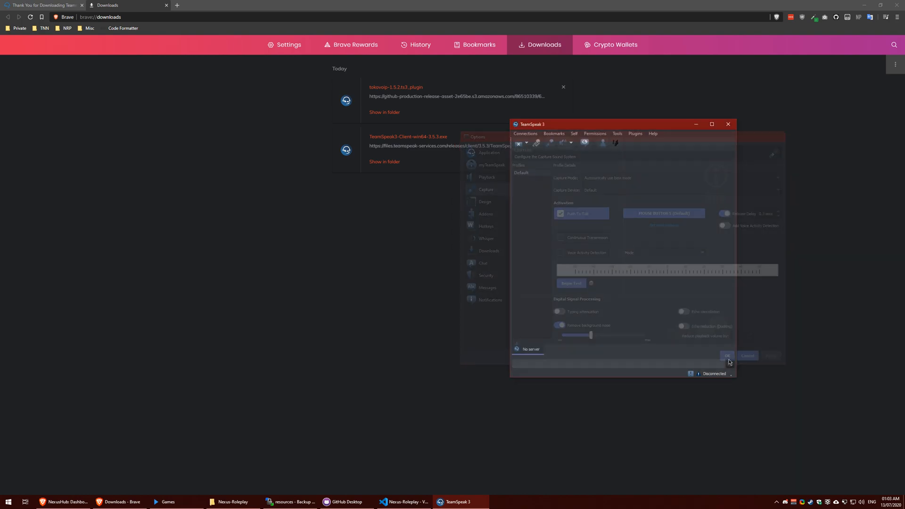
click(728, 355)
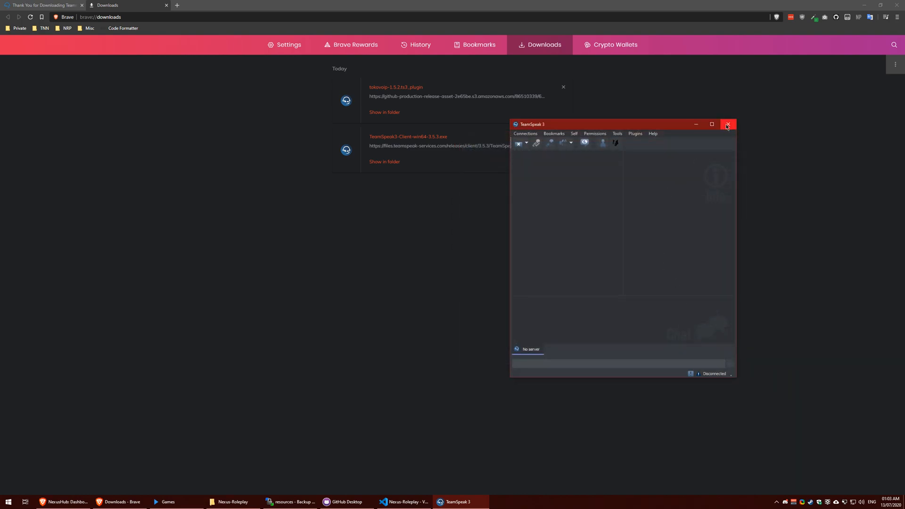
click(726, 124)
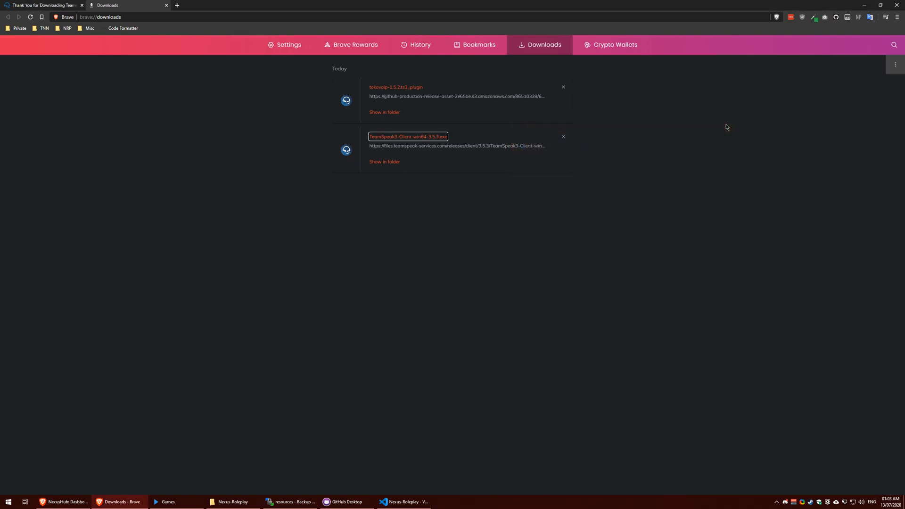
mouse_move(148, 117)
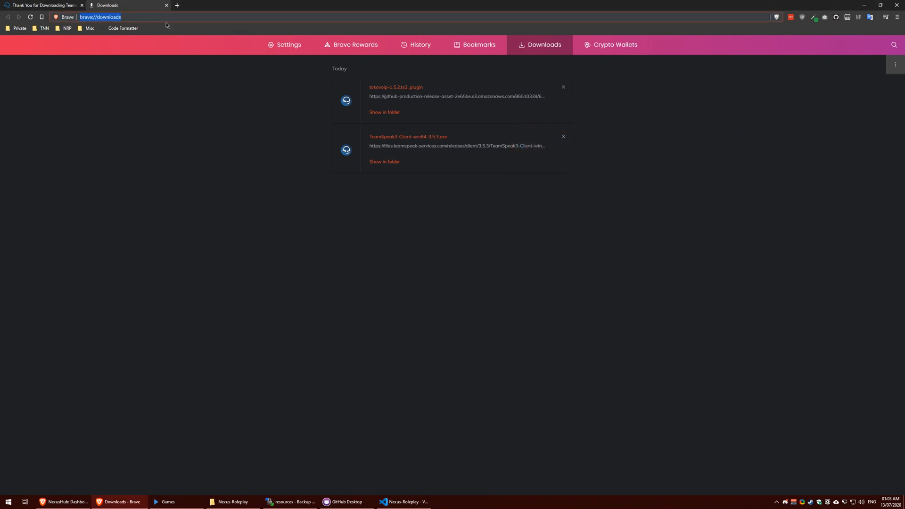
Download tokovoip-1.5.2.ts3_plugin from the TokoVOIP_TS3 releases, replacing the existing file.
text(voip)
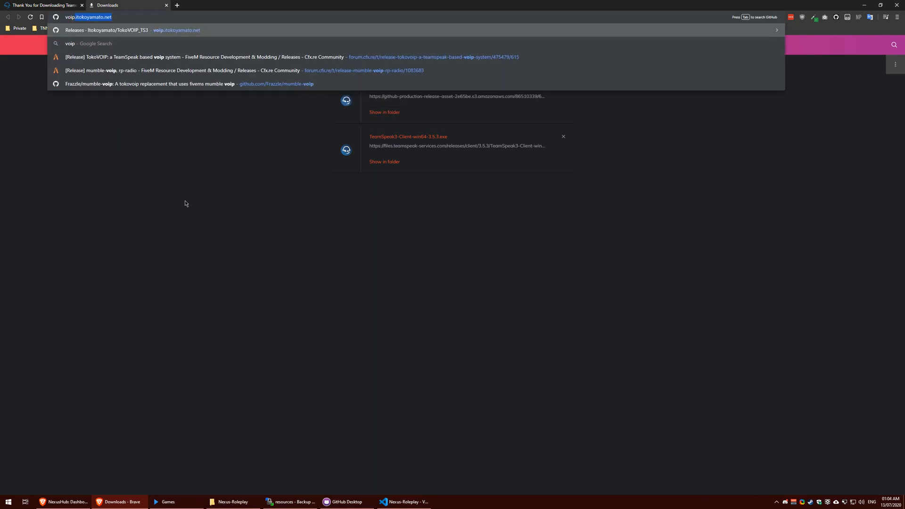
key(Return)
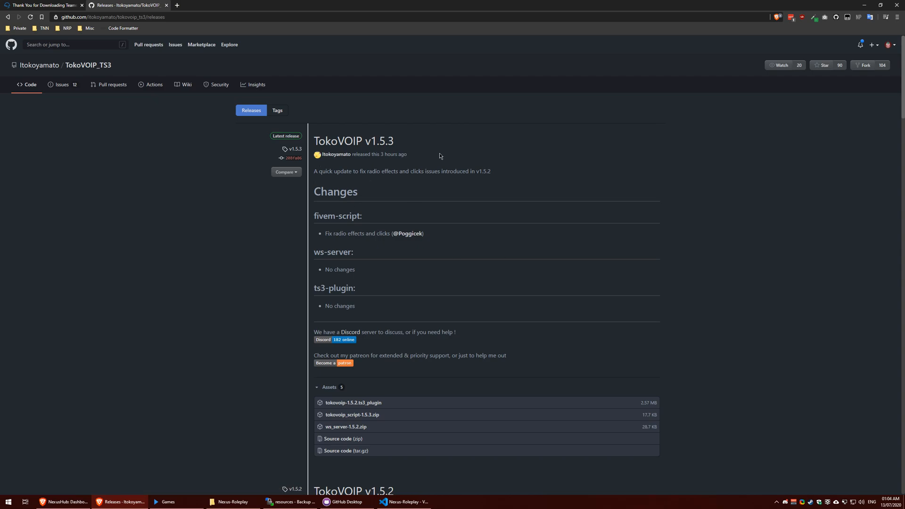
mouse_move(458, 186)
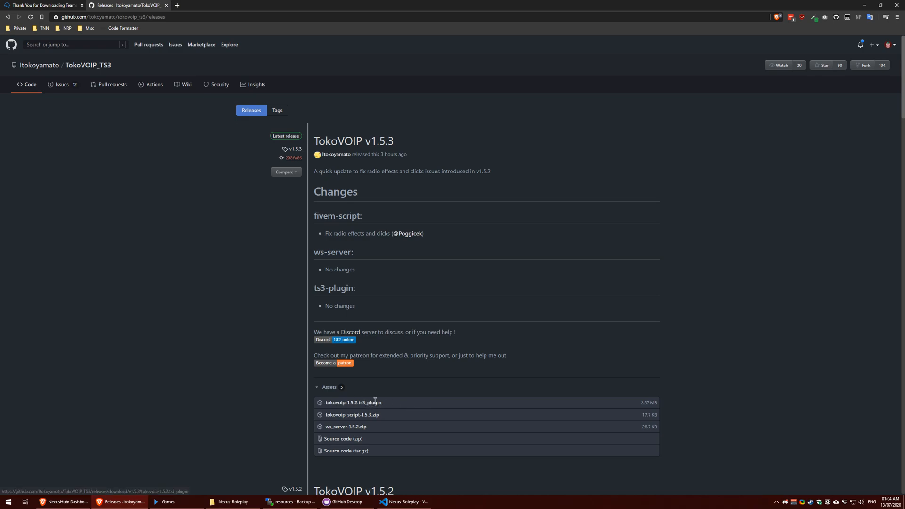
scroll(down, 3)
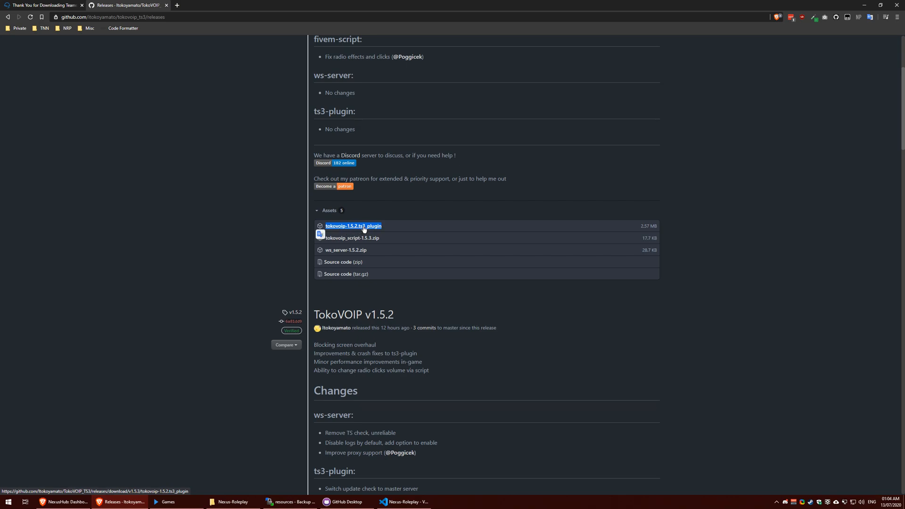
mouse_move(345, 249)
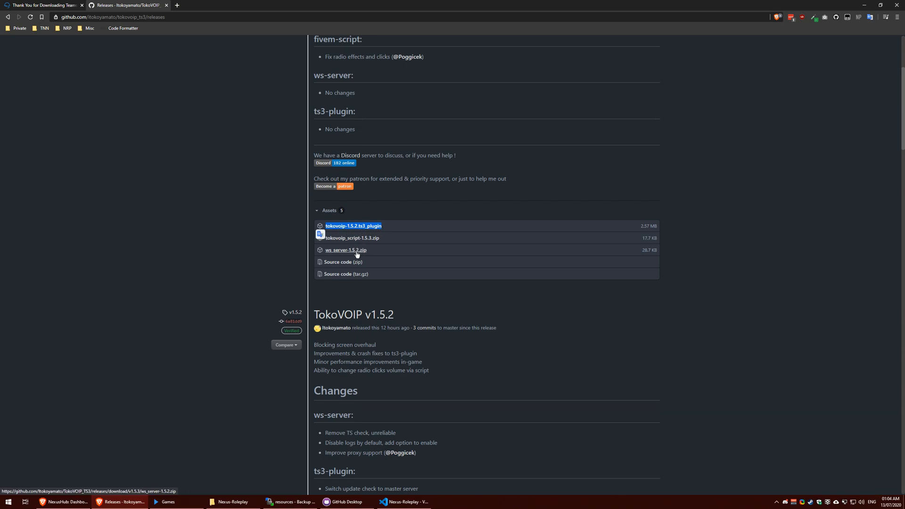
mouse_move(353, 226)
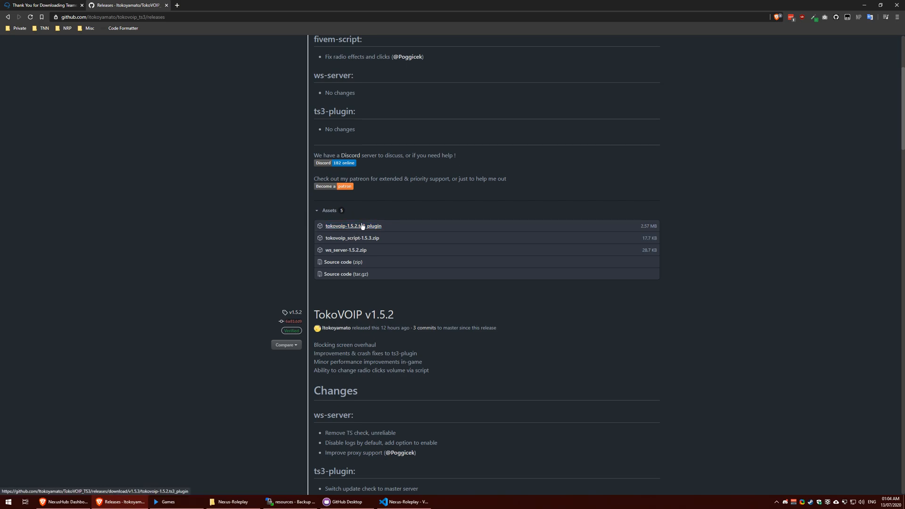
scroll(up, 3)
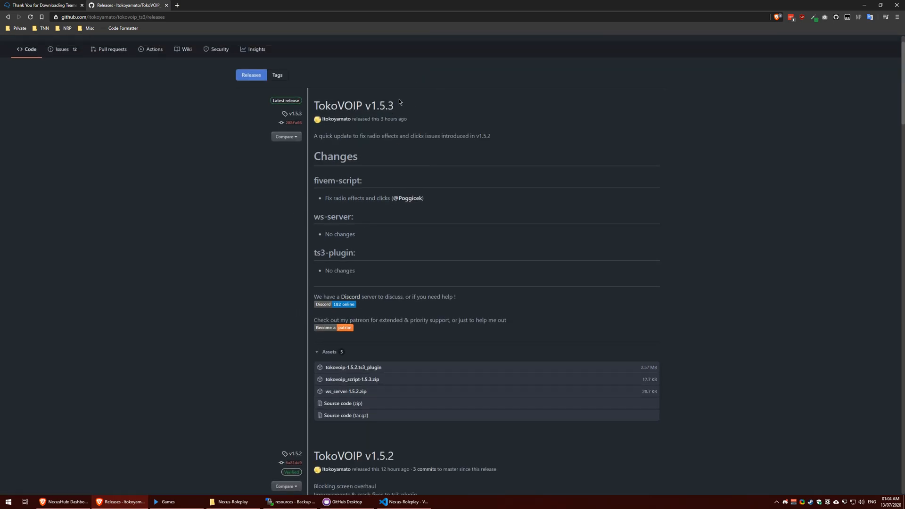
mouse_move(352, 378)
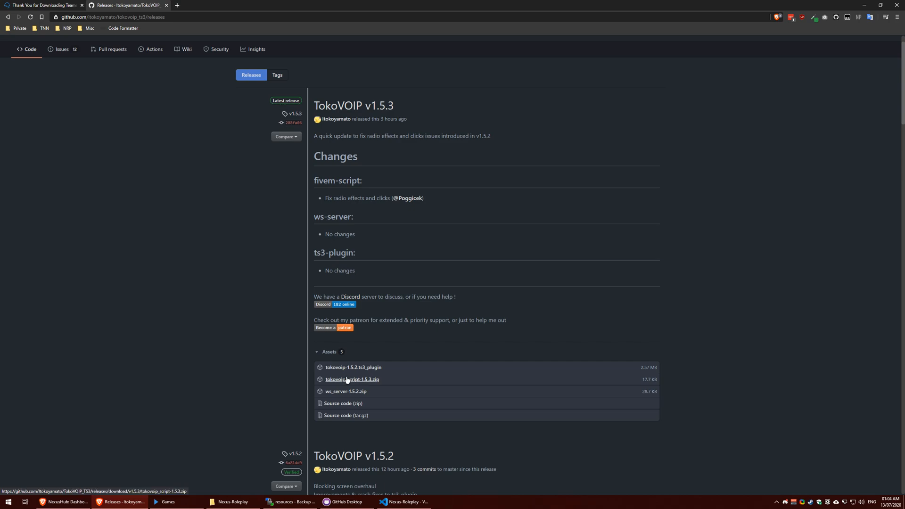
click(352, 367)
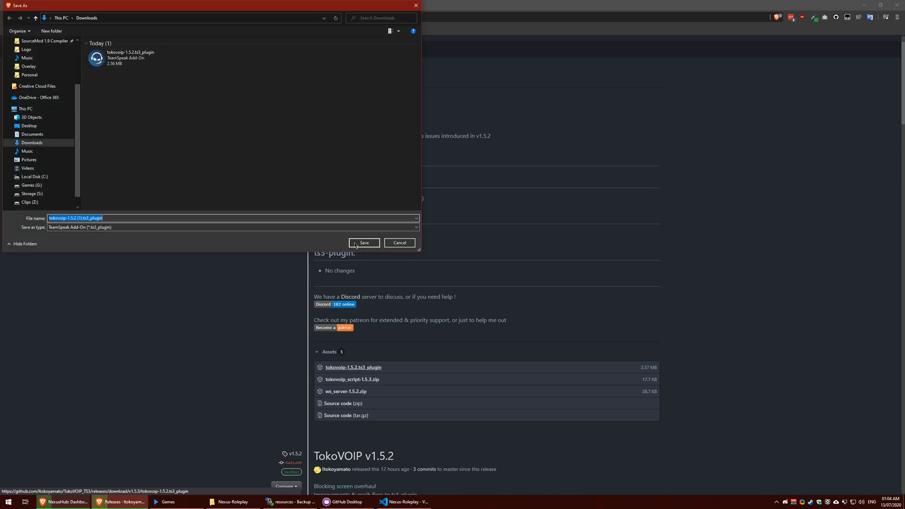
click(363, 242)
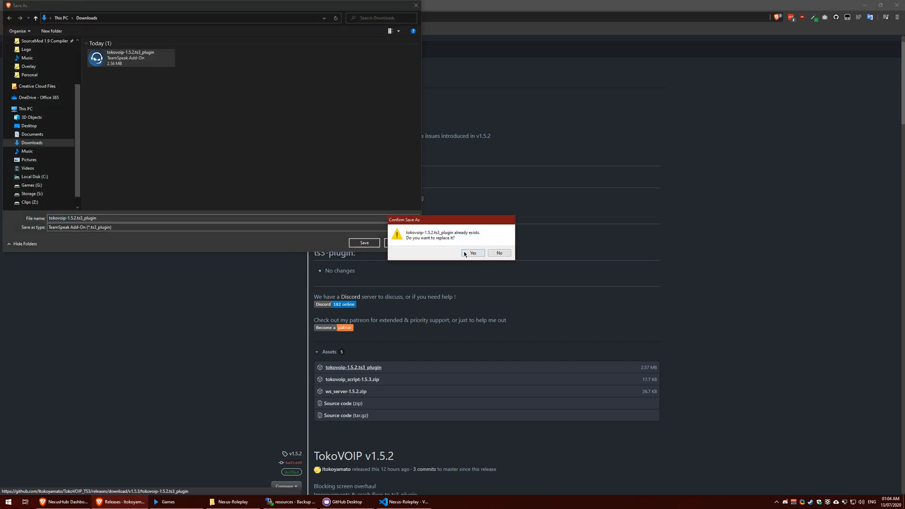
click(472, 253)
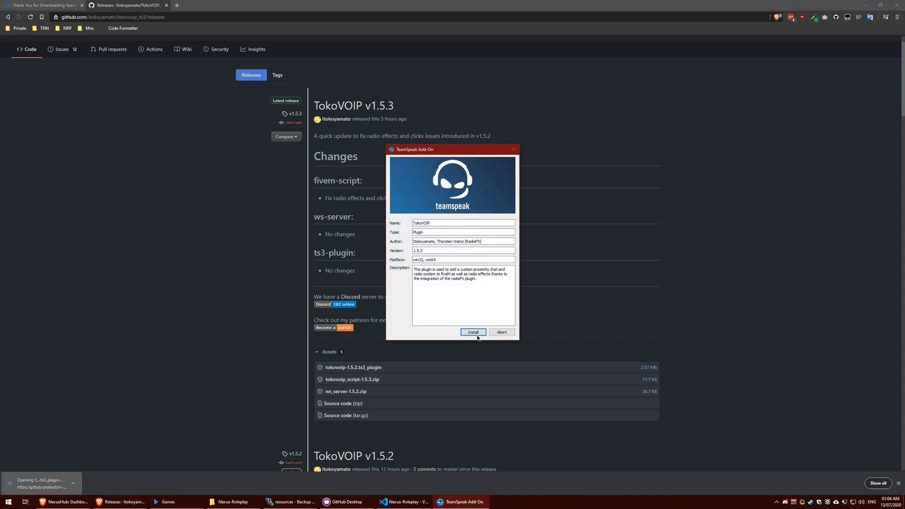
Install and activate the TokoVOIP add-on, then relaunch TeamSpeak.
click(473, 332)
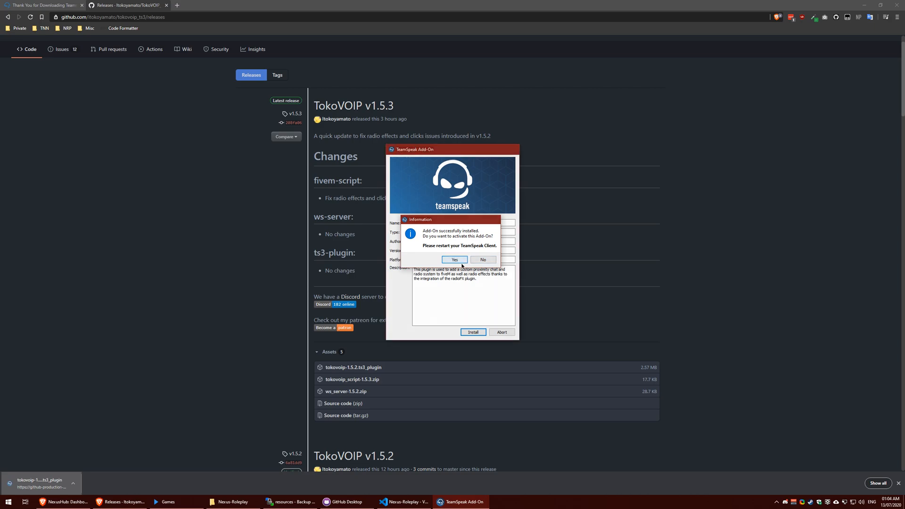
click(454, 260)
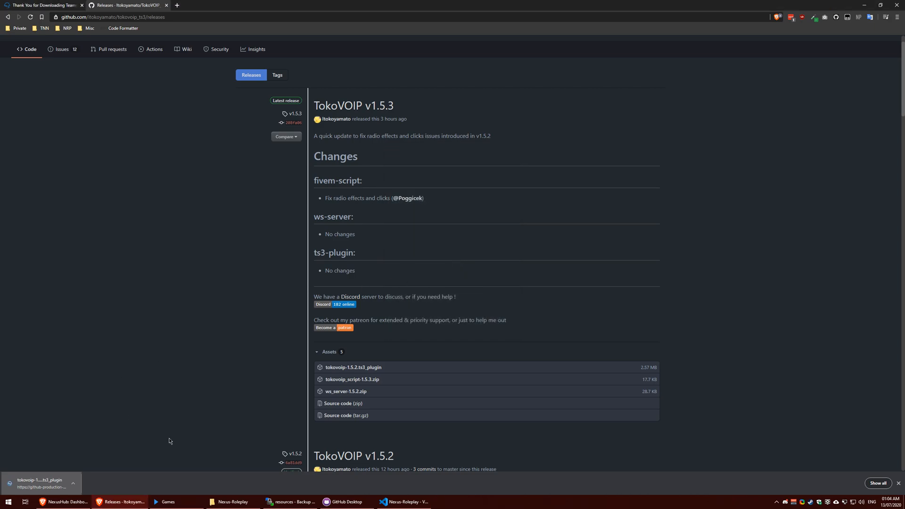
click(8, 501)
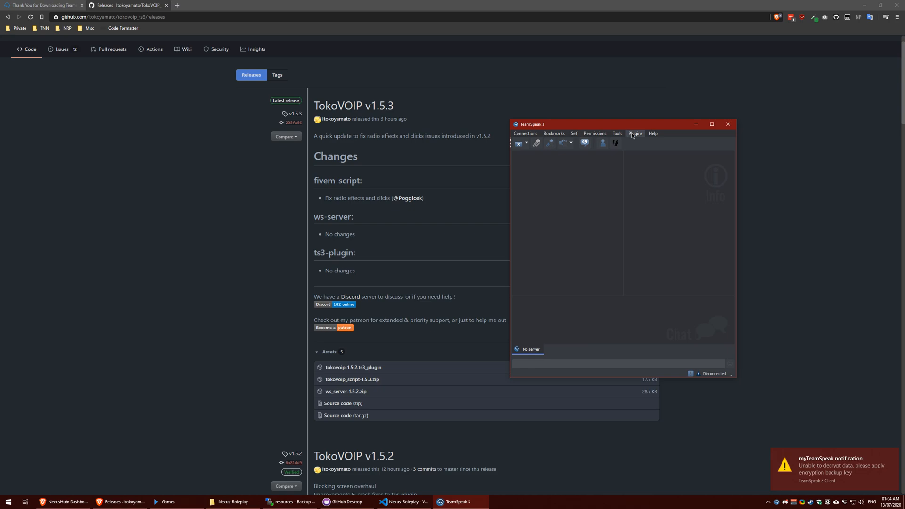
Confirm TokoVoip is listed under Plugins and review its Radio FX panel.
click(635, 133)
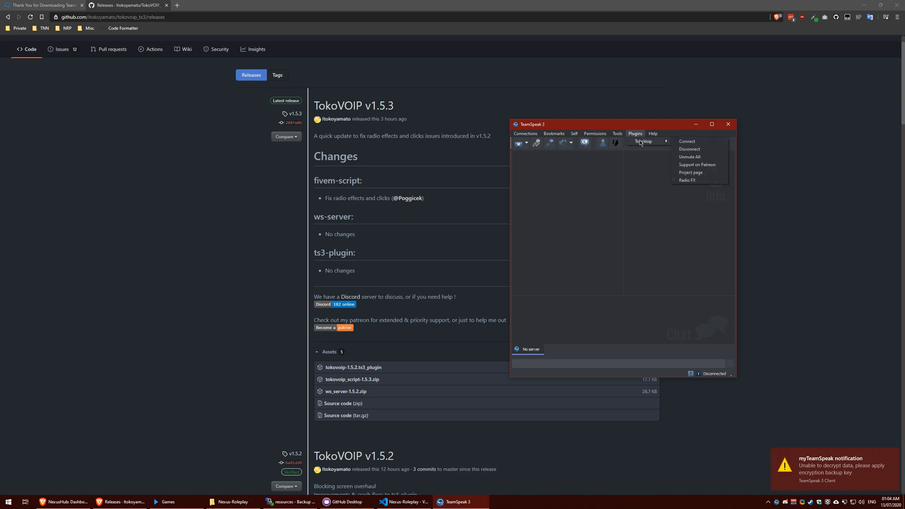
click(687, 180)
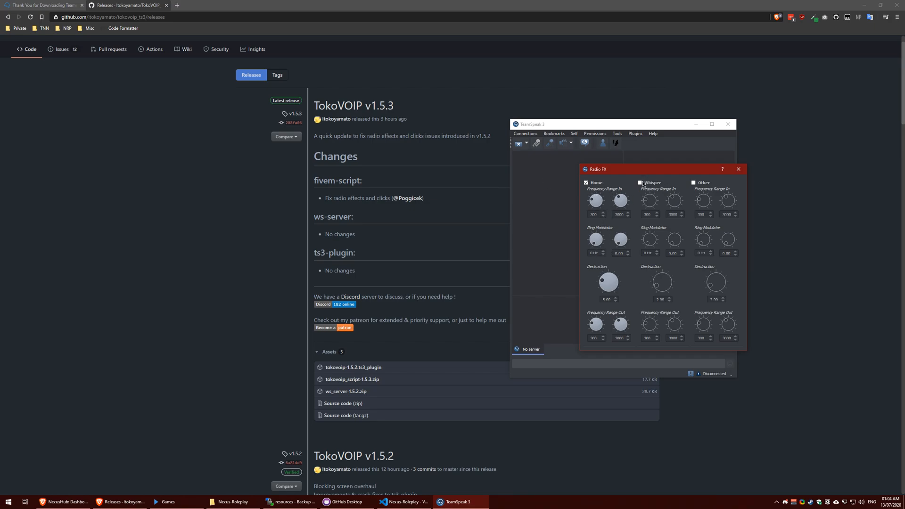
click(737, 169)
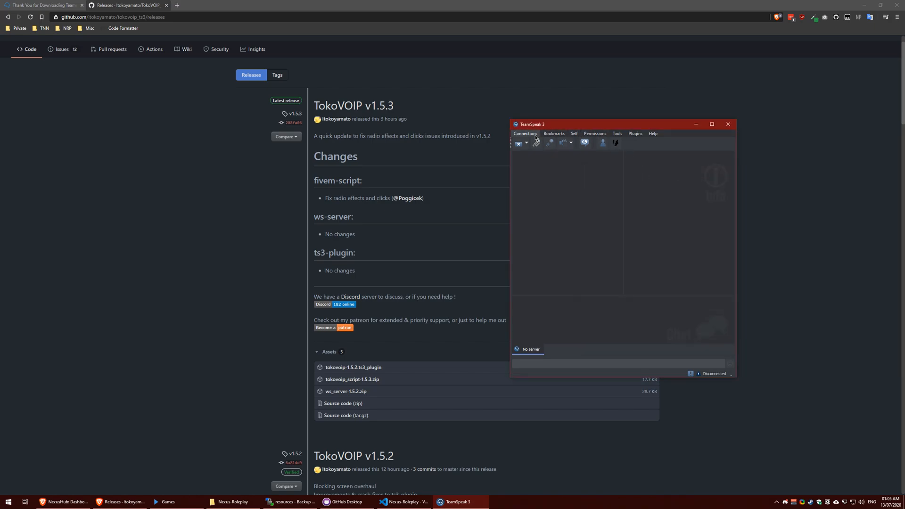
Connect to the Nexus Roleplay server through the Connect dialog.
click(525, 133)
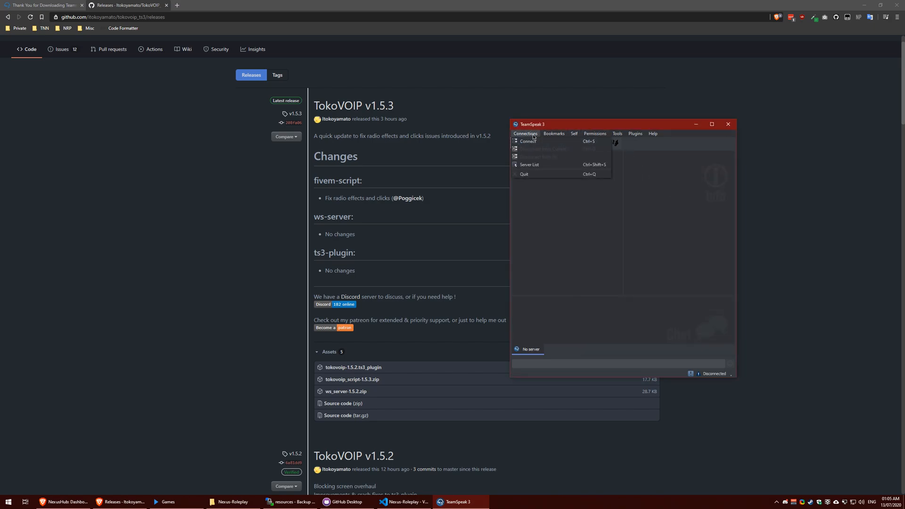
click(526, 141)
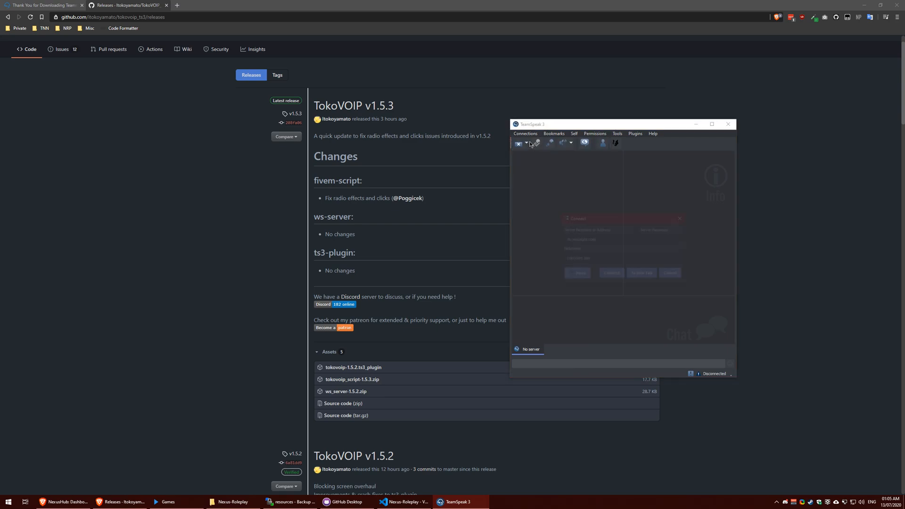
click(525, 134)
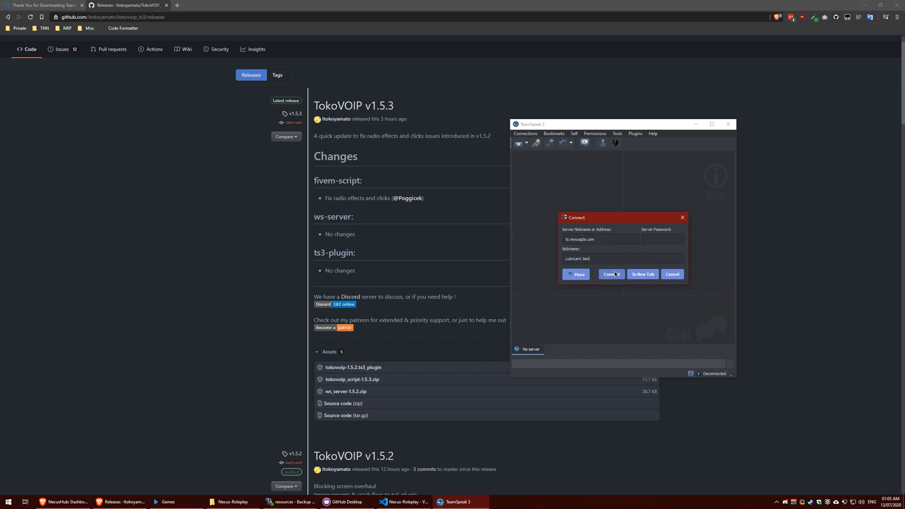
click(609, 274)
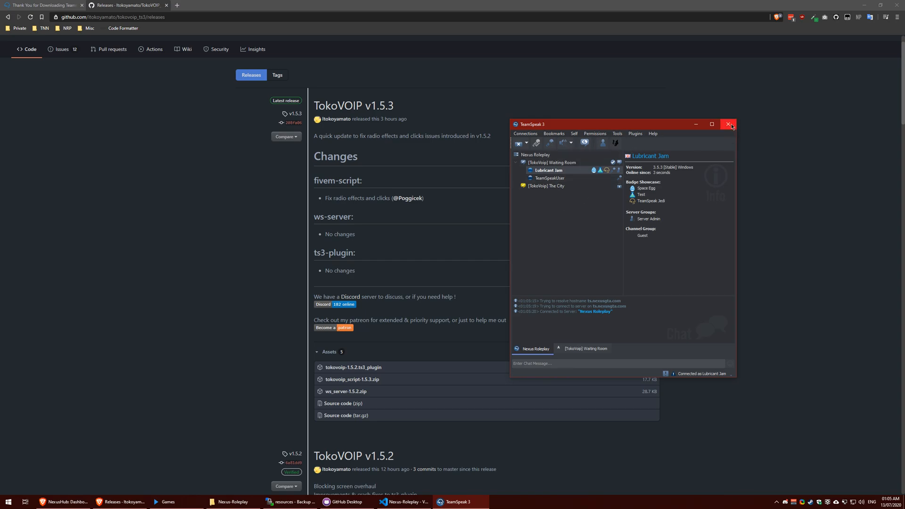
Disconnect from the current server and close TeamSpeak.
click(524, 133)
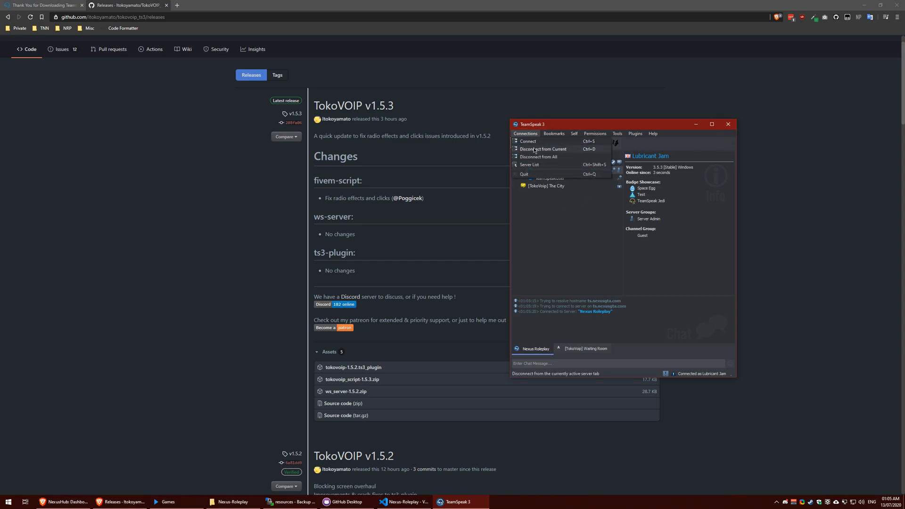
click(543, 149)
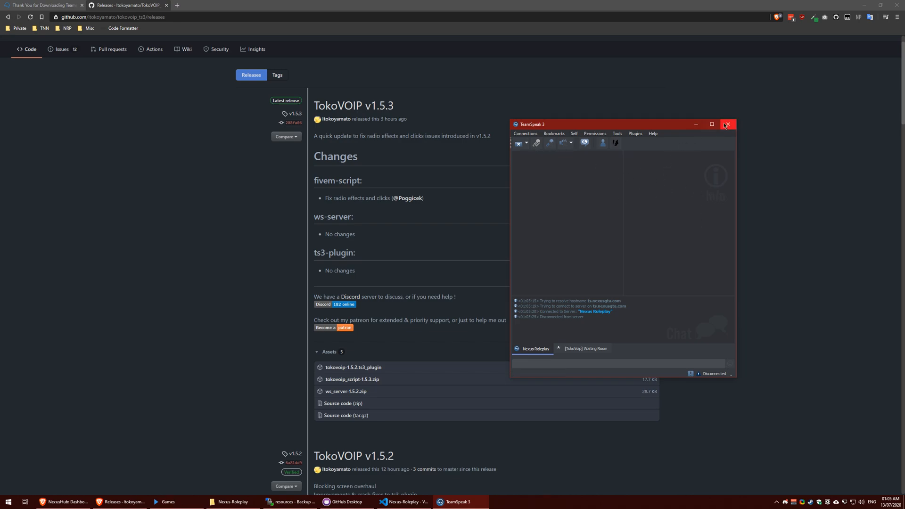
mouse_move(728, 125)
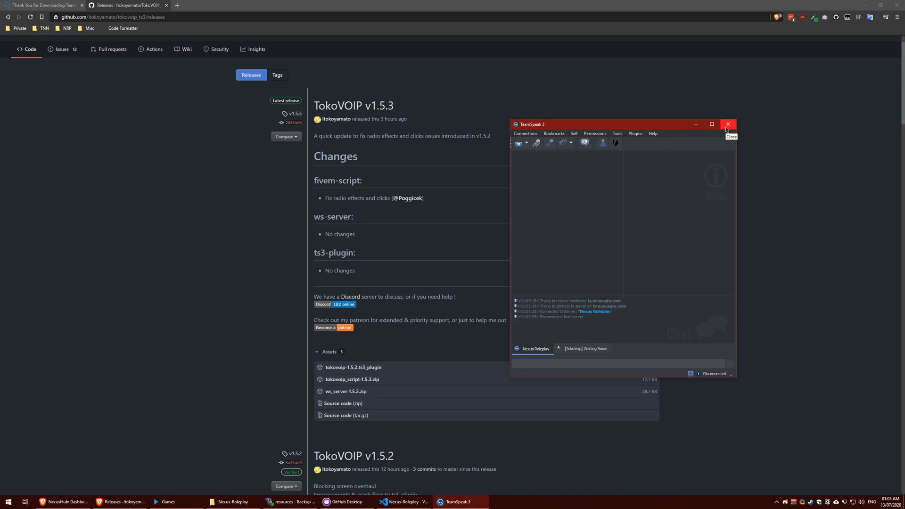
click(727, 124)
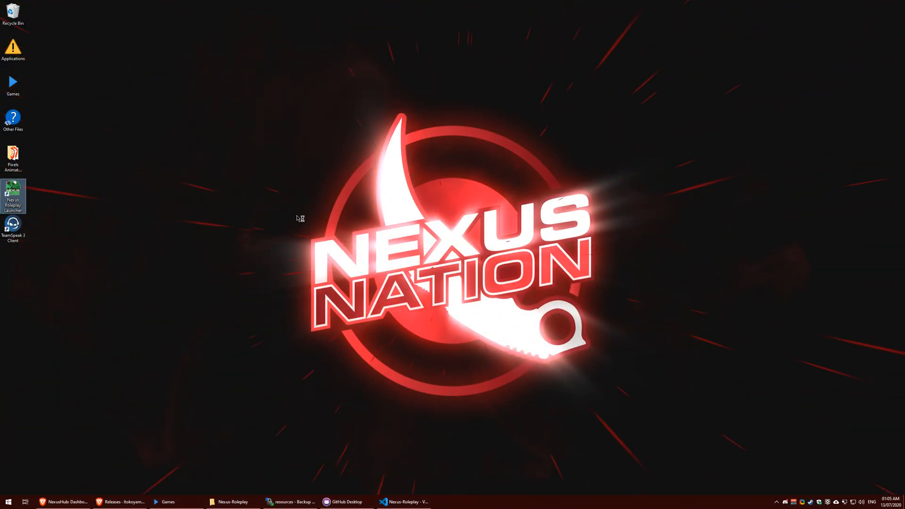
From the Nexus Roleplay Launcher, connect TeamSpeak, select Training City and enter the city.
double_click(13, 193)
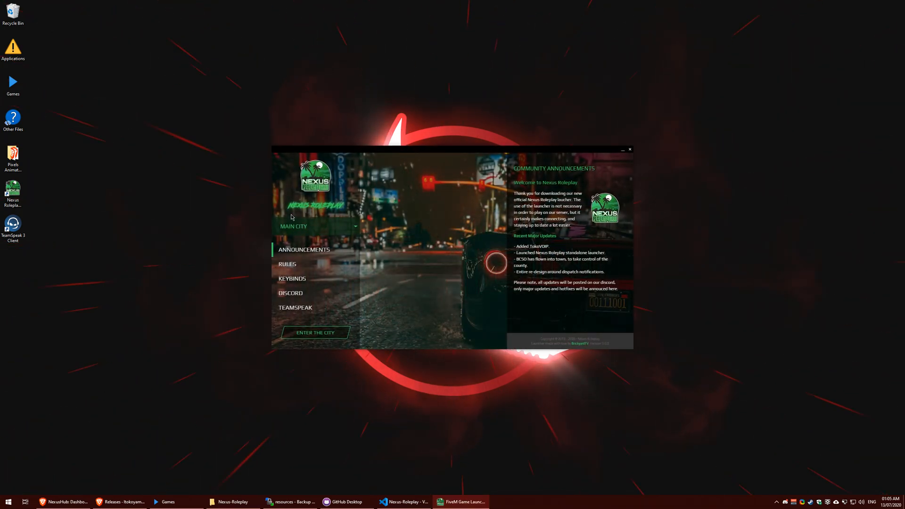
mouse_move(385, 237)
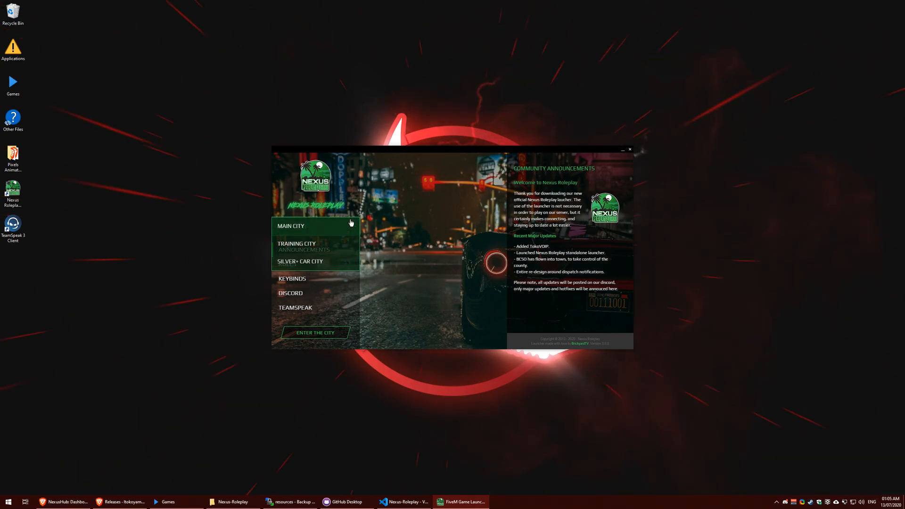
mouse_move(298, 232)
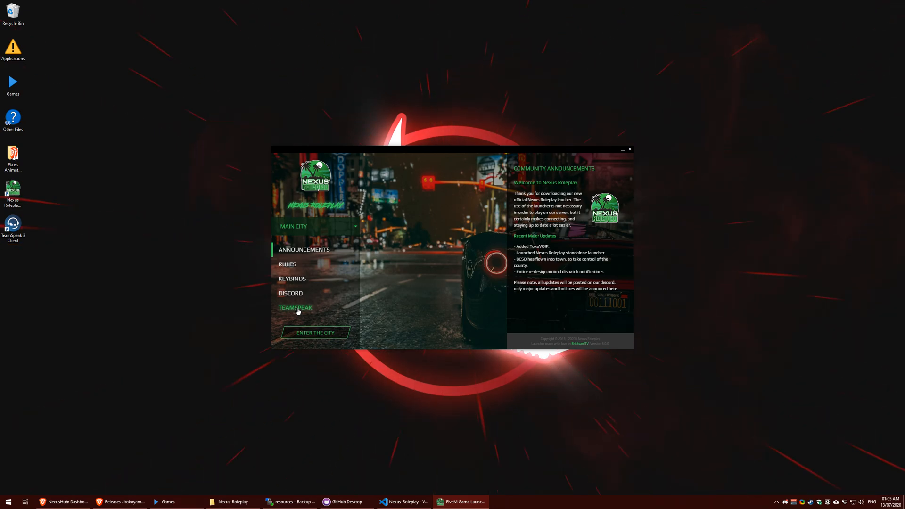
click(295, 306)
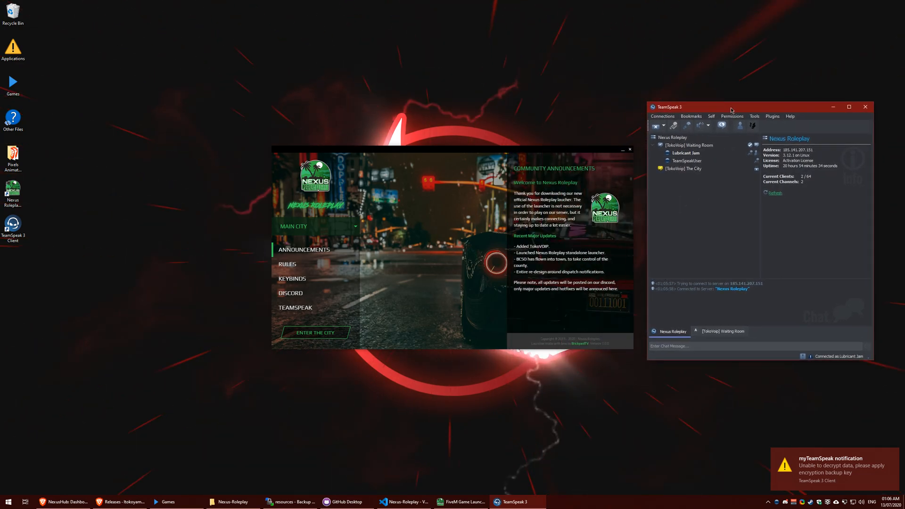
click(315, 225)
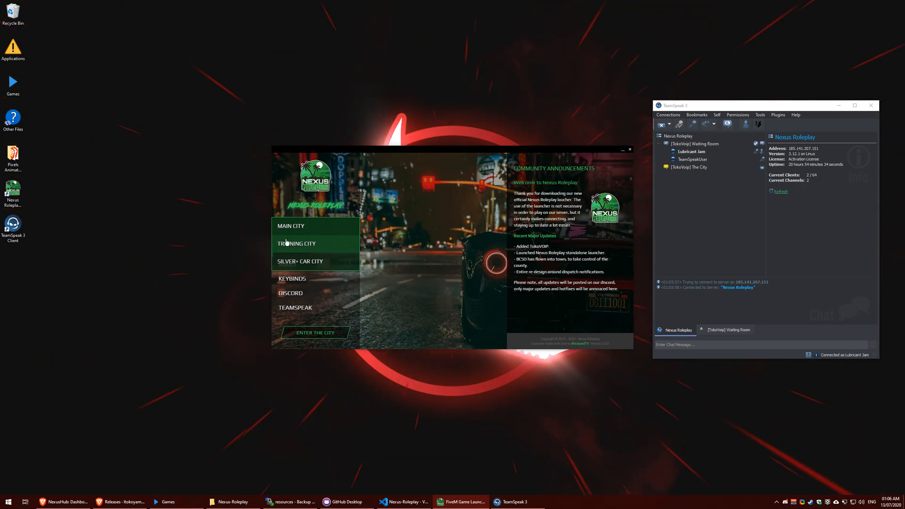
click(296, 243)
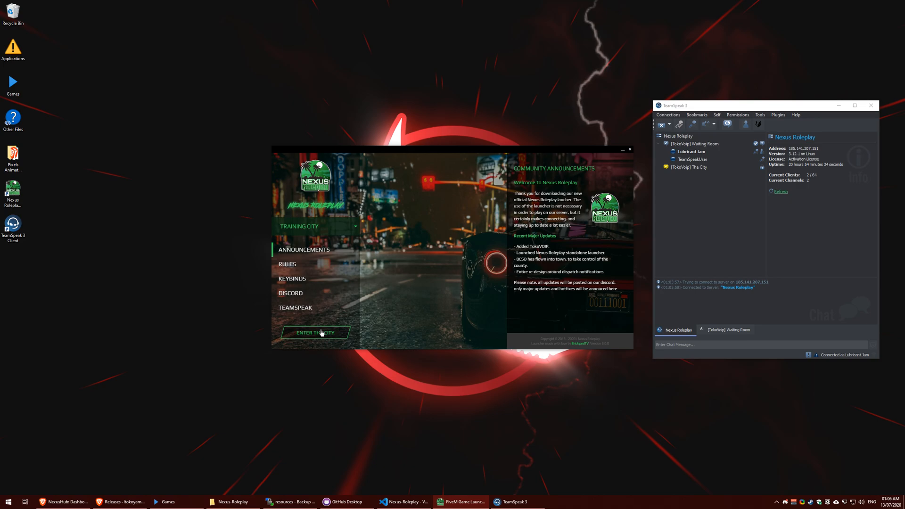
click(316, 332)
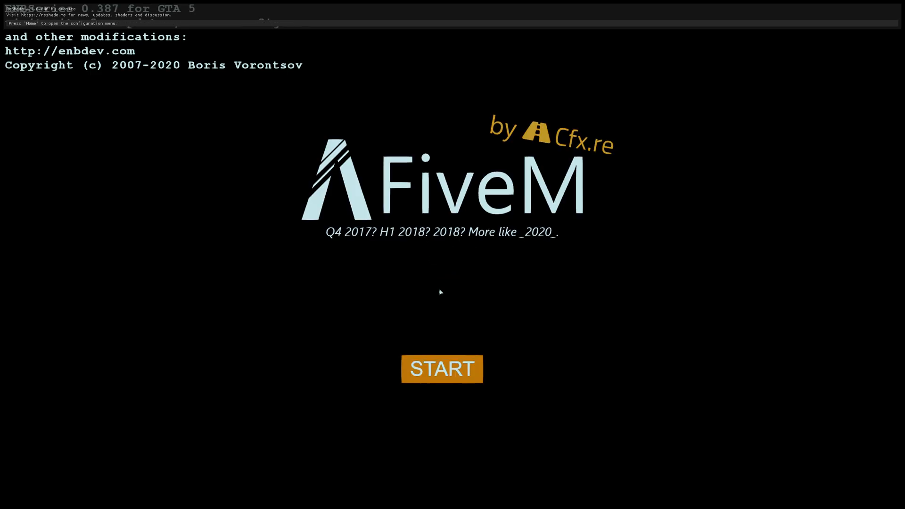
Start FiveM loading, continue to the character list, and pick a saved character.
click(441, 368)
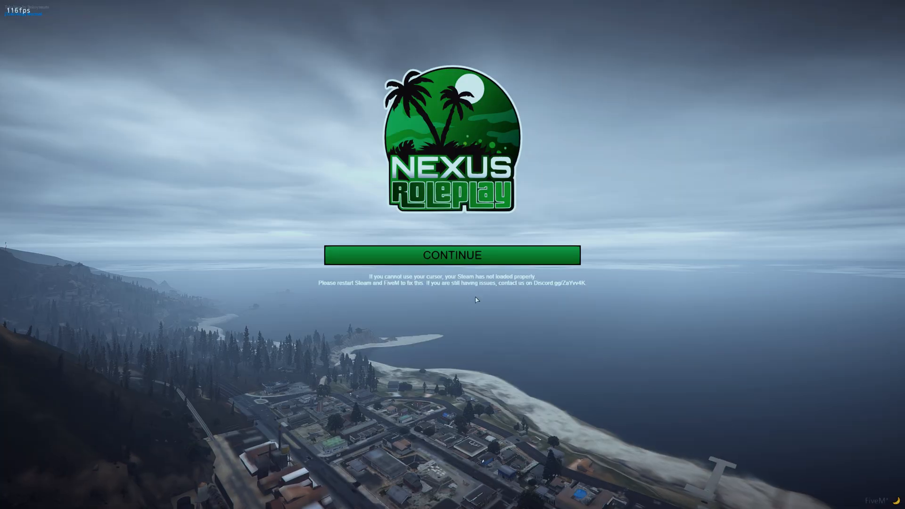
click(452, 254)
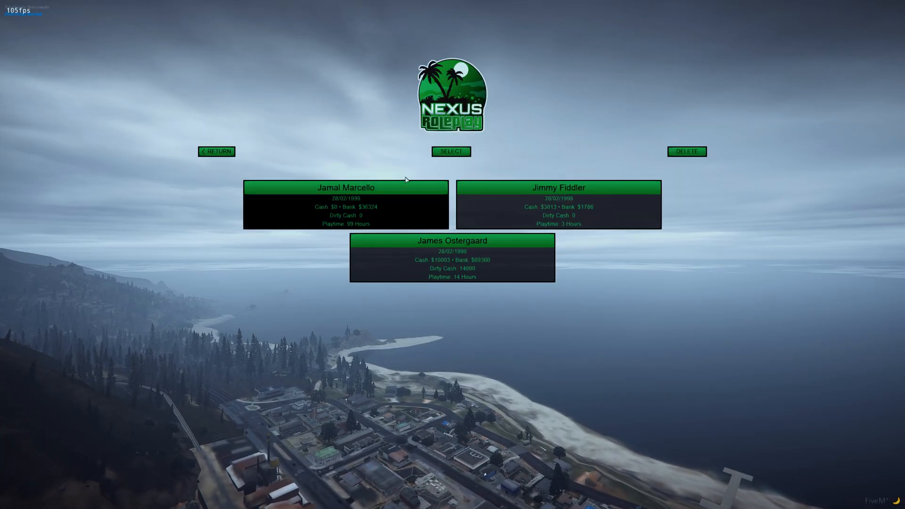
click(451, 151)
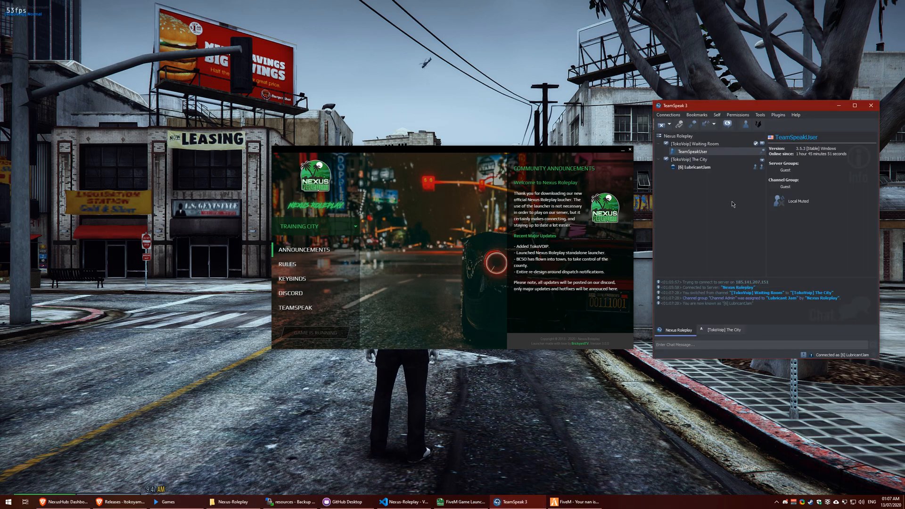
click(778, 115)
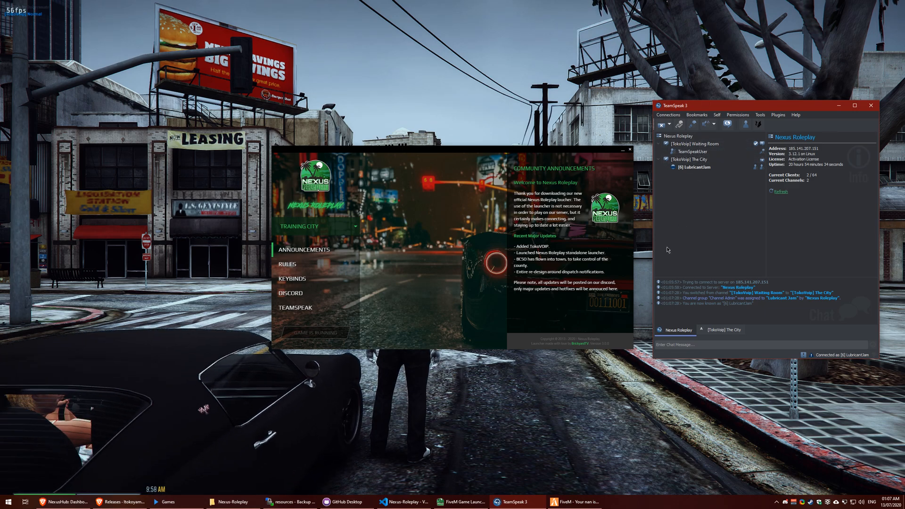
click(688, 159)
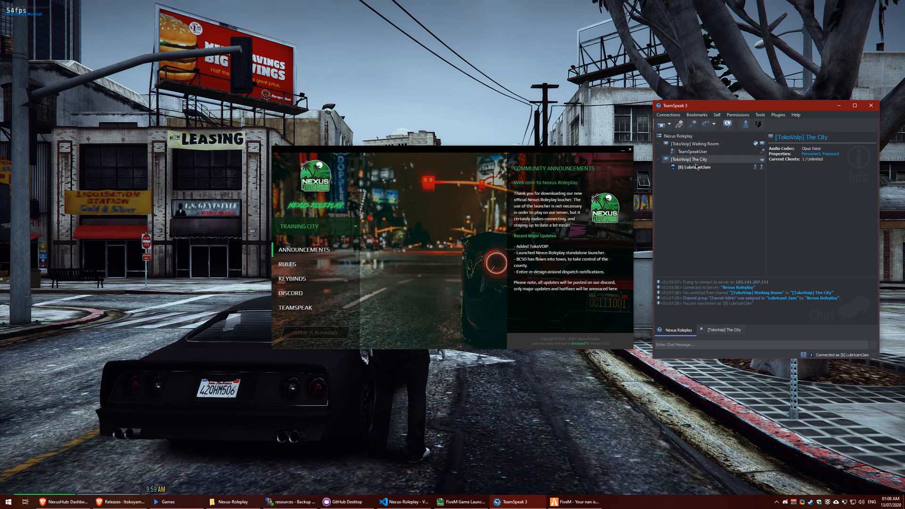
click(694, 167)
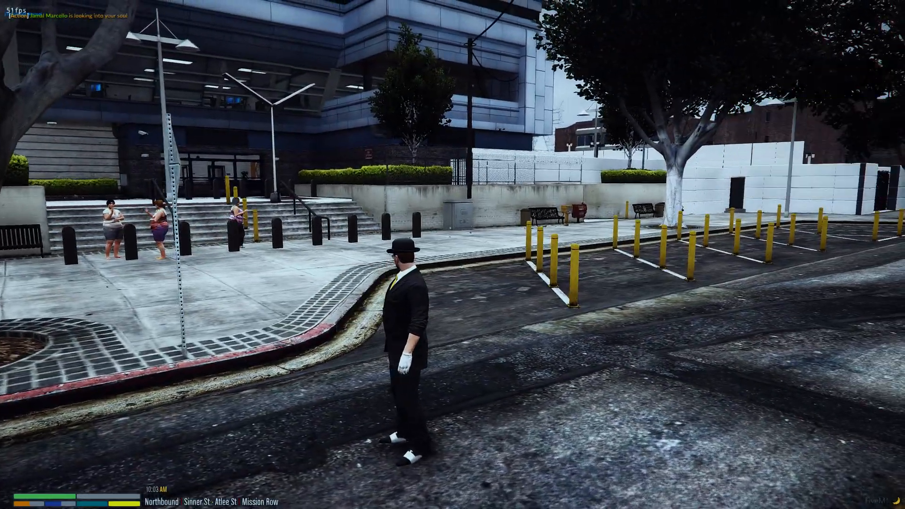
Walk through Mission Row and open the radio frequency entry to test voice.
key(w)
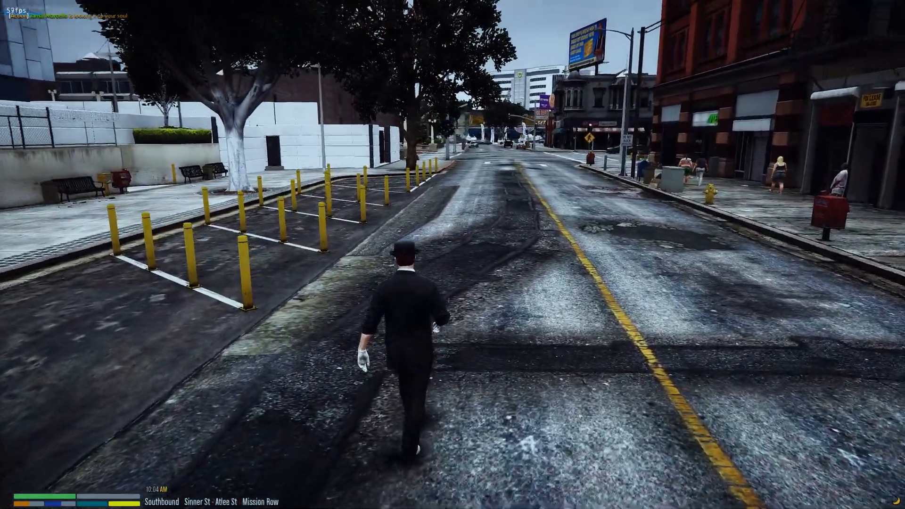
key(w)
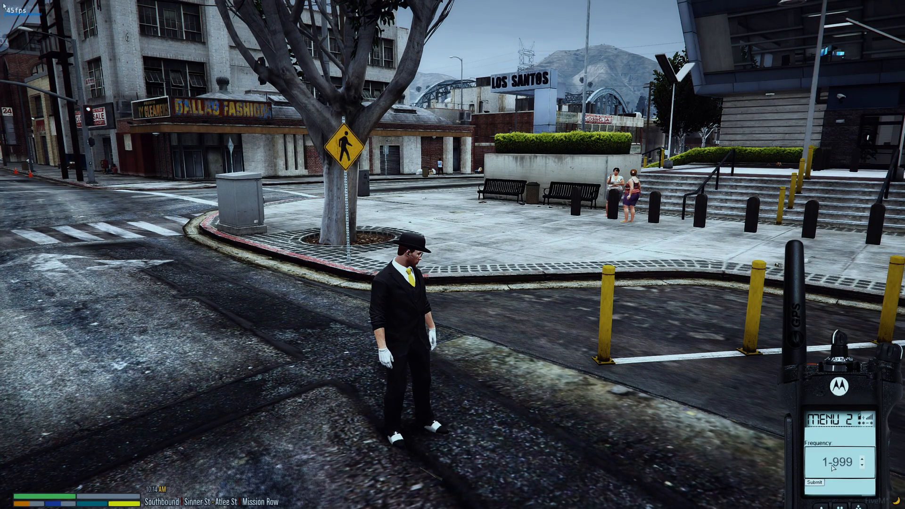
click(817, 484)
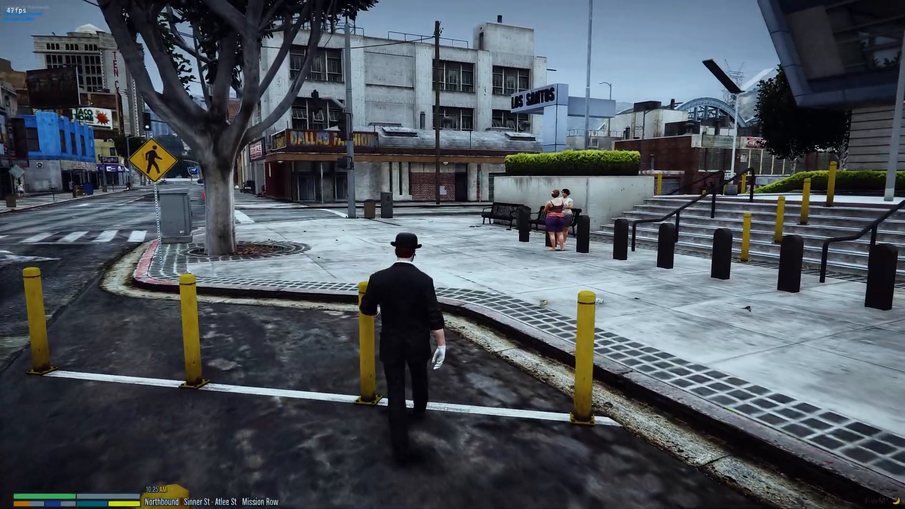
key(w)
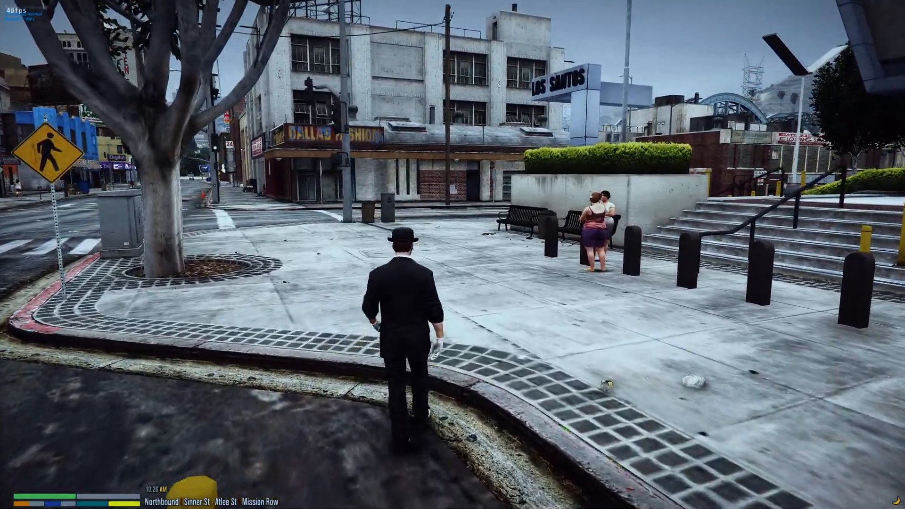